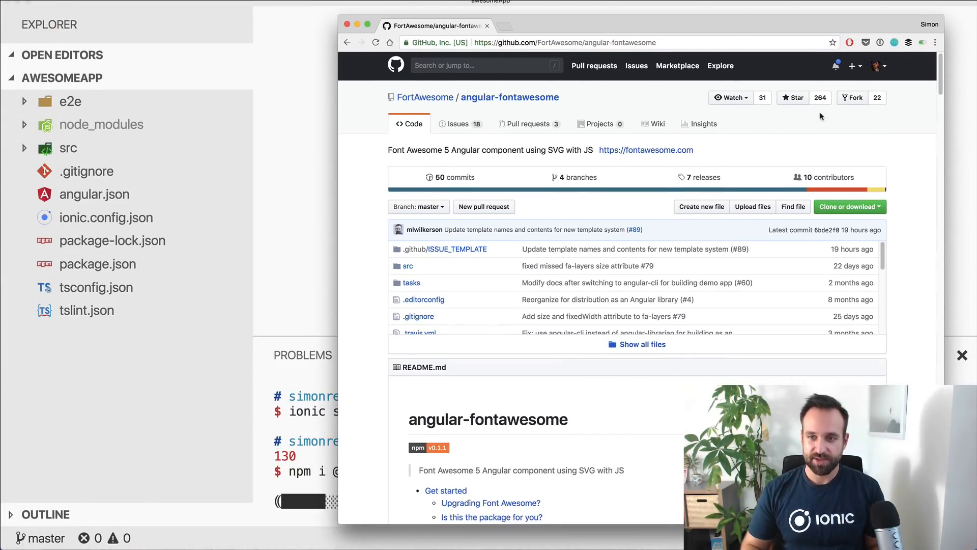
# - Scroll the angular-fontawesome README to its Get started and Installation sections
pyautogui.scroll(-3)
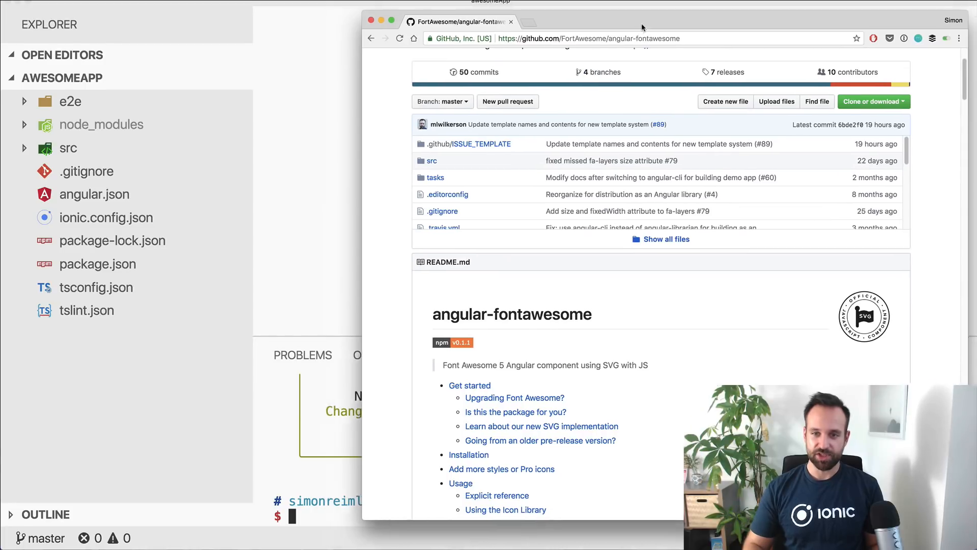
pyautogui.scroll(-3)
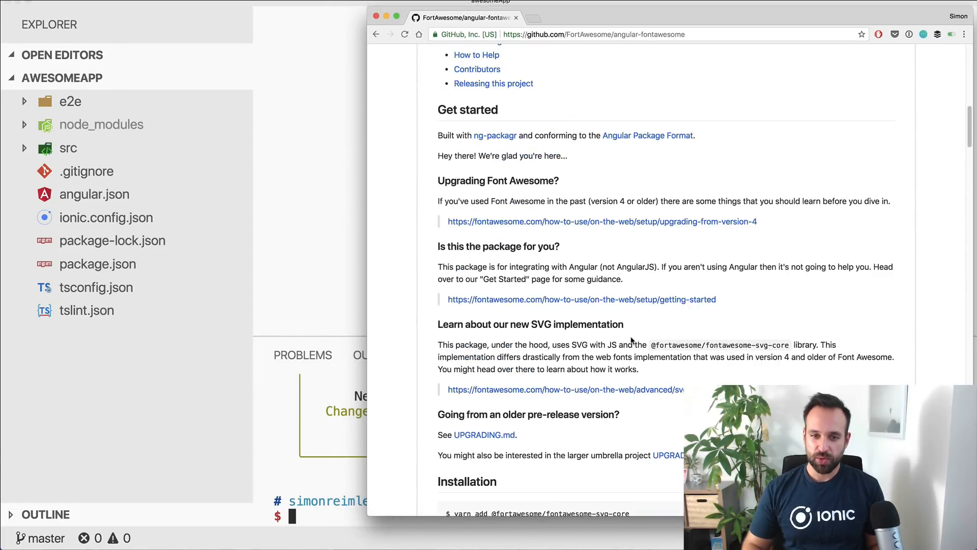
pyautogui.scroll(3)
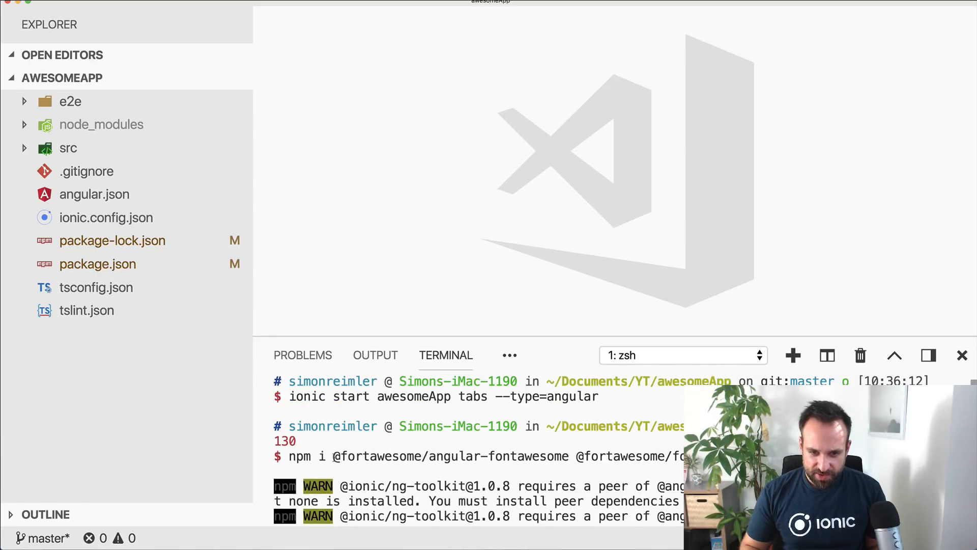
# - Install the Font Awesome packages with npm i in the terminal and expand src to reach app.module.ts
pyautogui.doubleClick(450, 456)
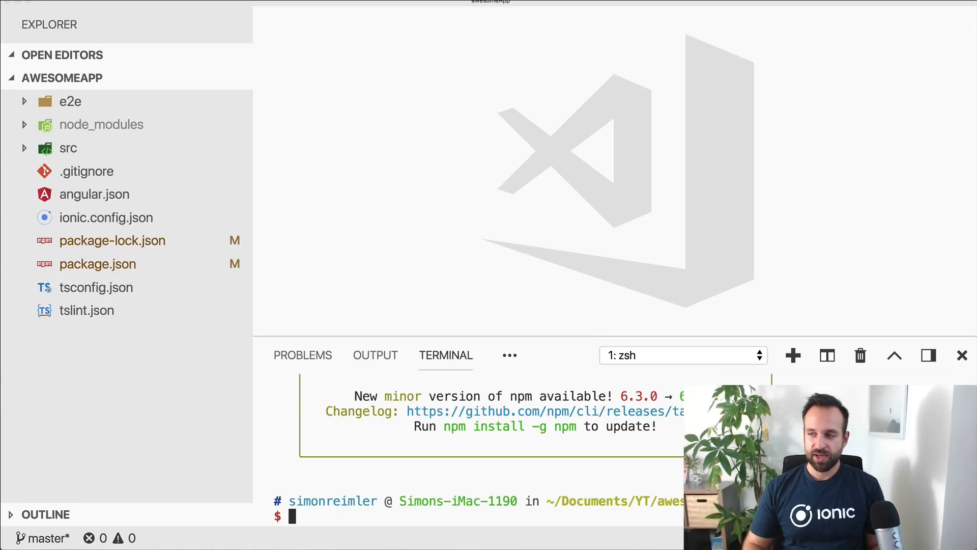
pyautogui.write('npm i @fortawesome/free-regular-svg-icons')
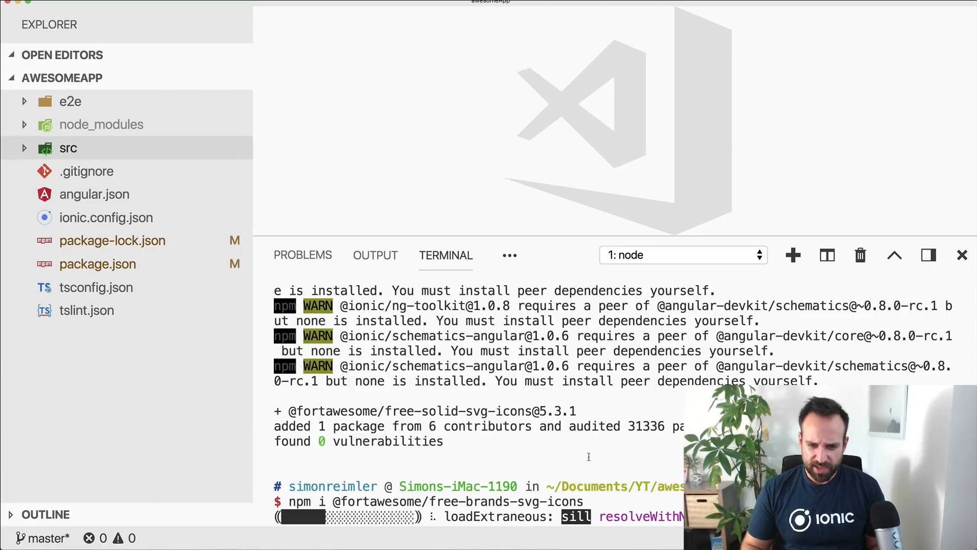
pyautogui.click(67, 148)
pyautogui.write('i')
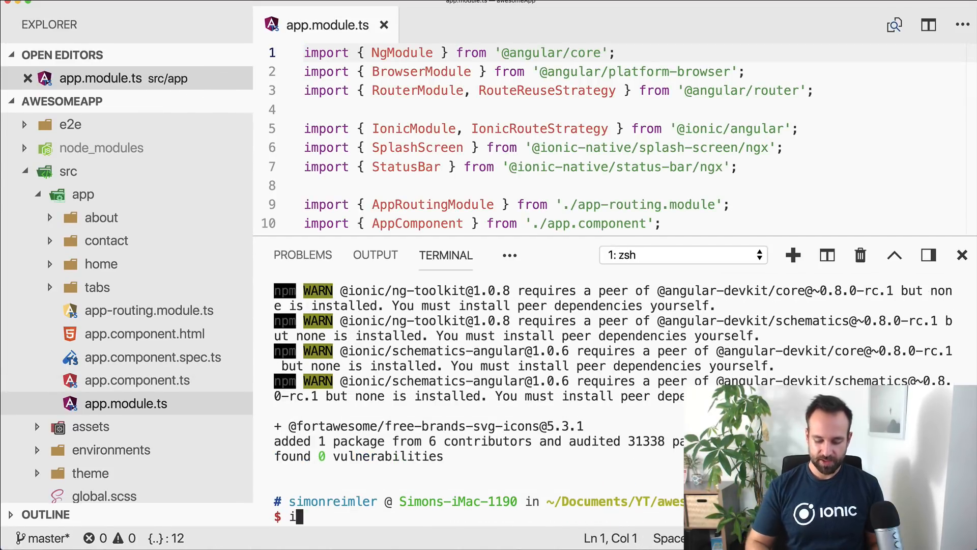
# - Run ionic serve, then import FontAwesomeModule and add it to the NgModule imports
pyautogui.write('onic serve')
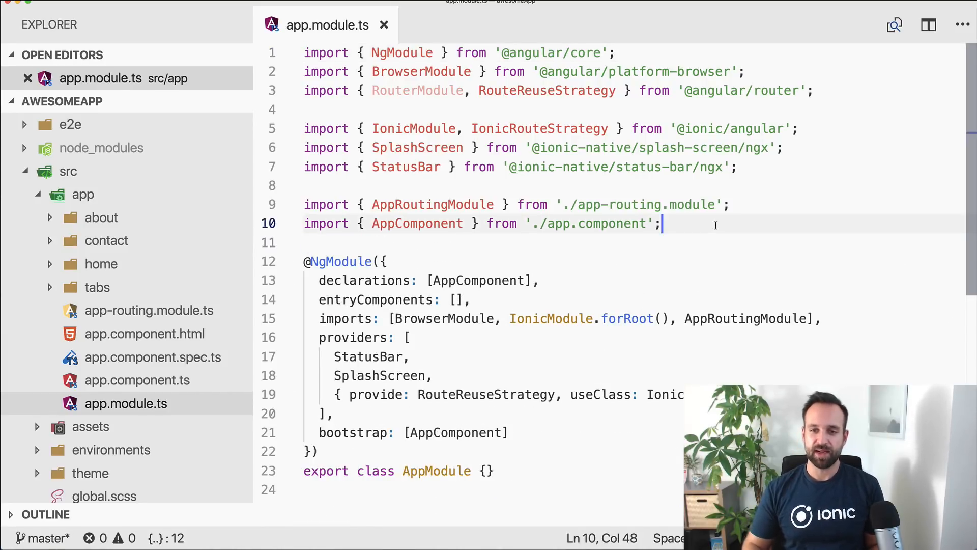
pyautogui.press('enter')
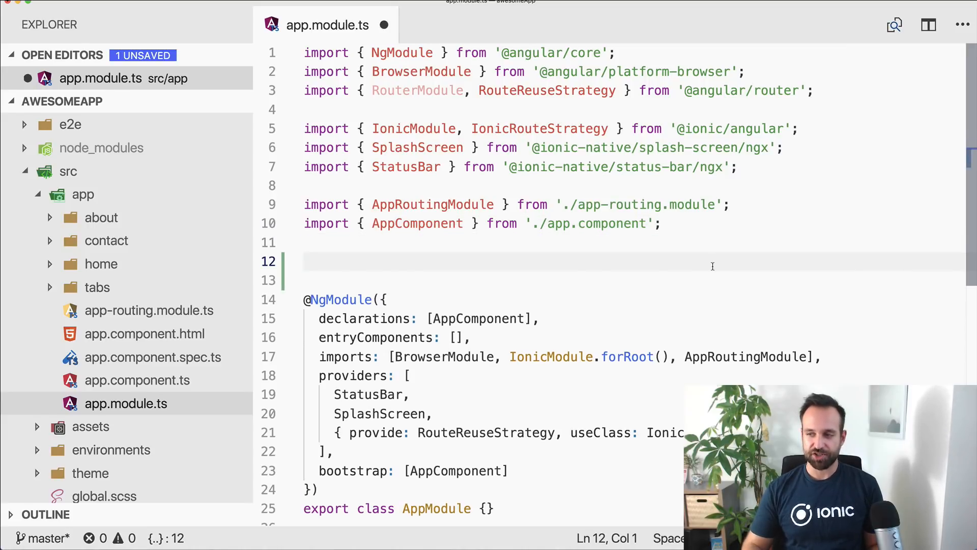
pyautogui.scroll(-3)
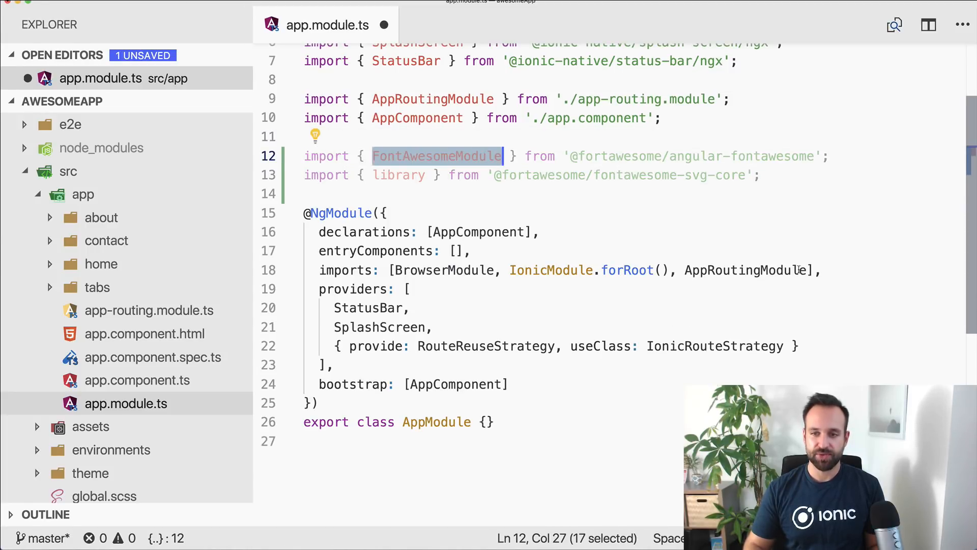
pyautogui.write('FontAwesomeModule],')
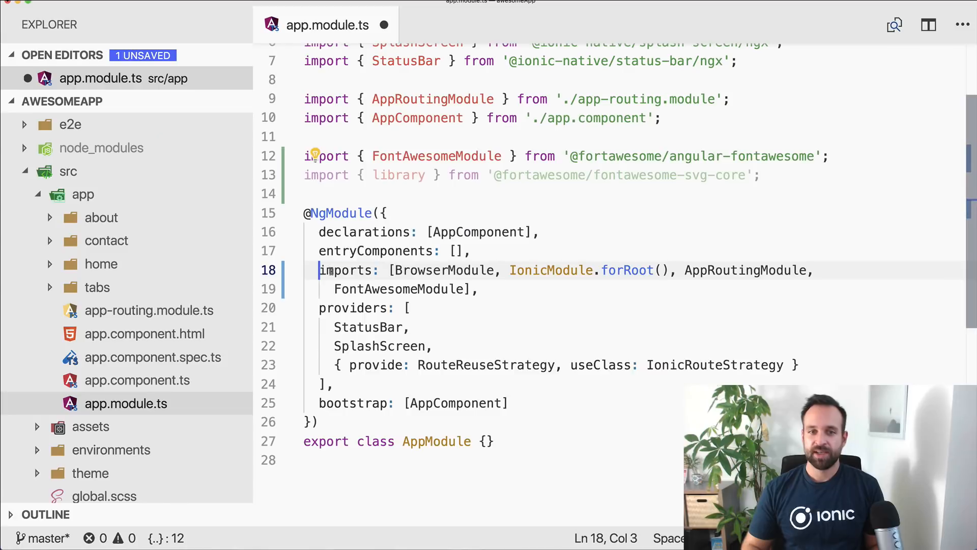
# - Keep the library and faCoffee imports, removing faAngry and faGraduationCap with the leftover comma
pyautogui.doubleClick(398, 175)
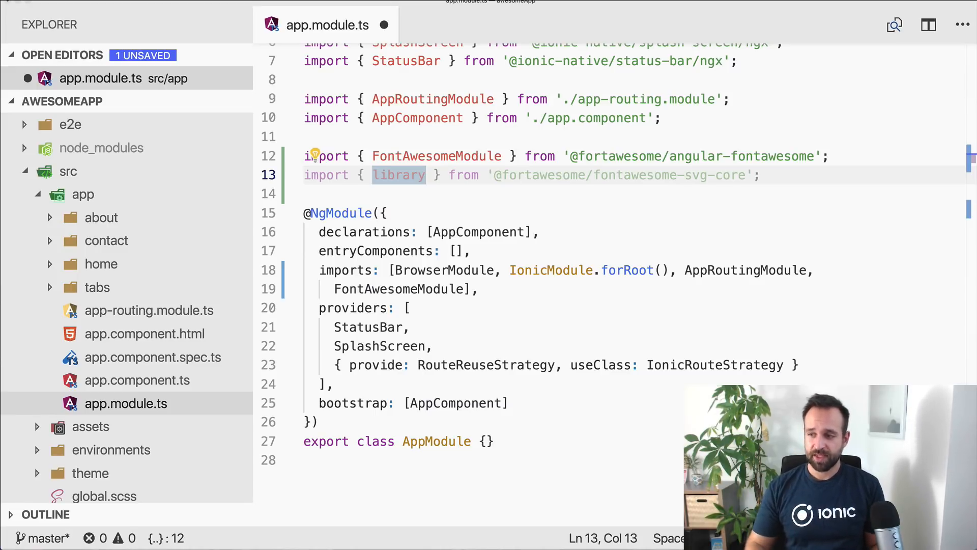
pyautogui.moveTo(669, 244)
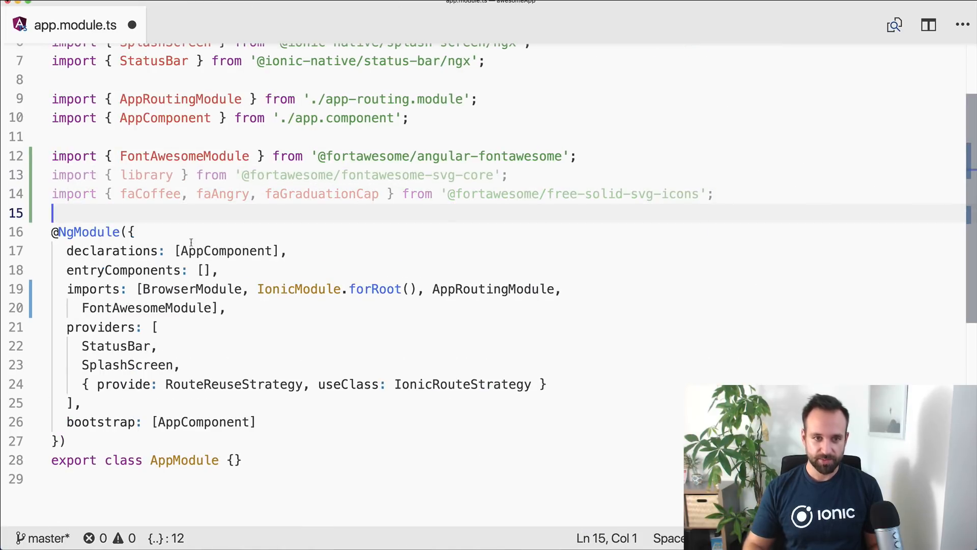
pyautogui.doubleClick(149, 193)
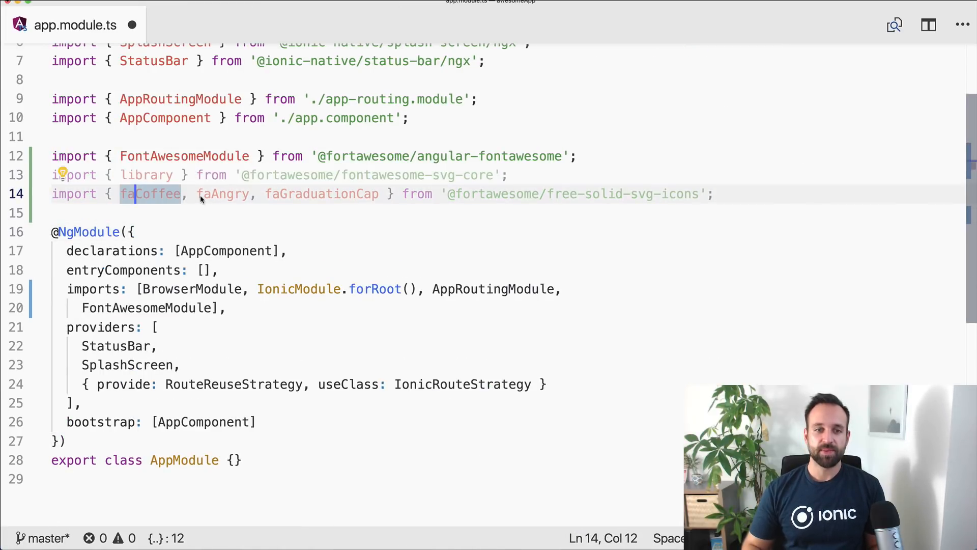
pyautogui.press('Delete')
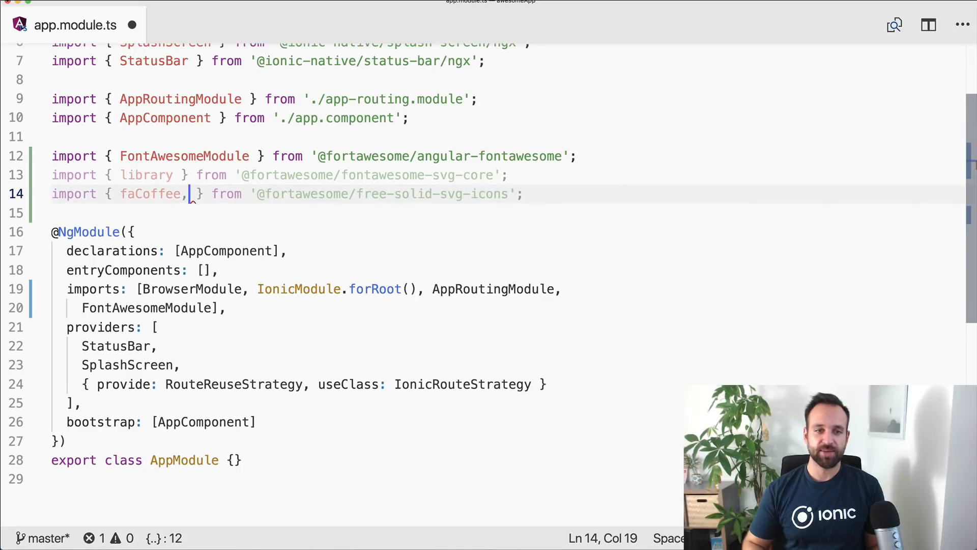
pyautogui.press('Backspace')
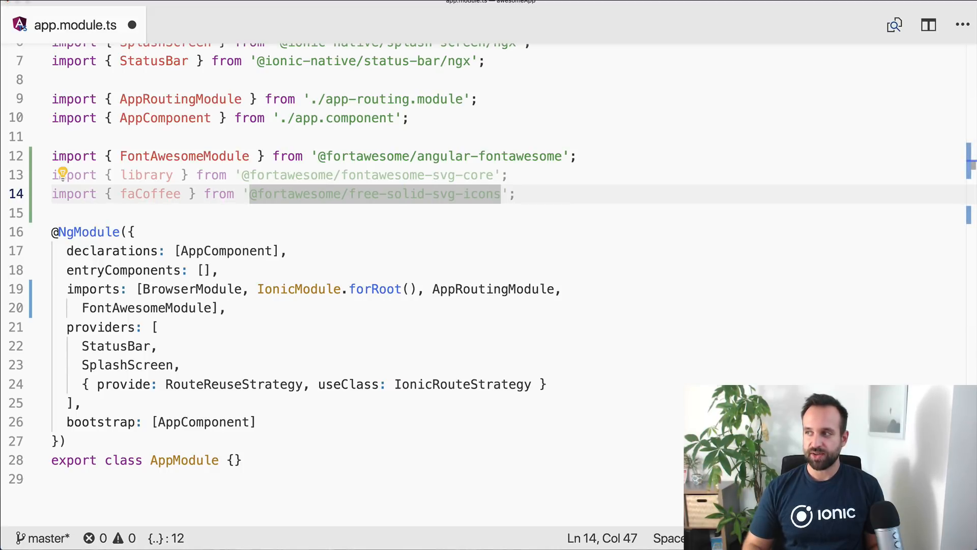
pyautogui.moveTo(395, 353)
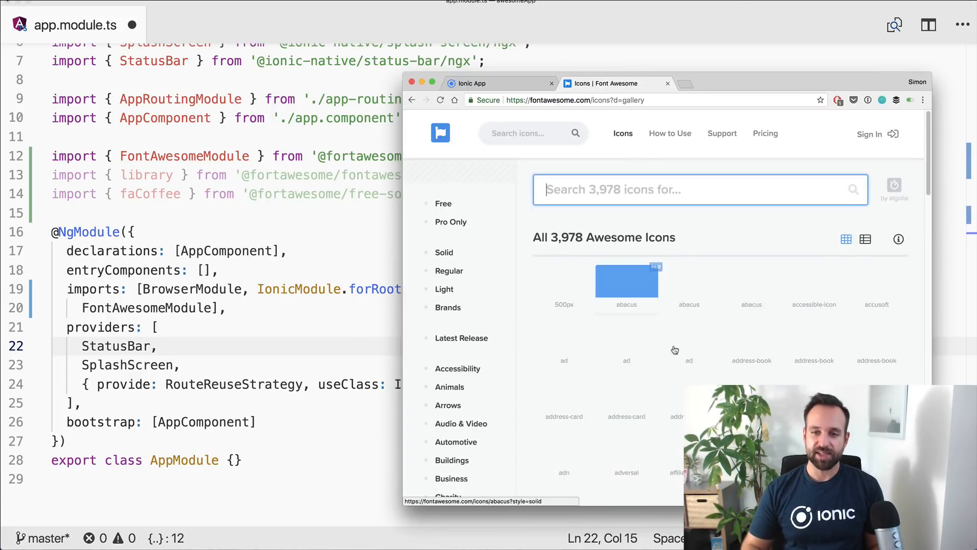
# - Search the Font Awesome gallery for 'ang' and view the angular brand icon's page
pyautogui.scroll(-3)
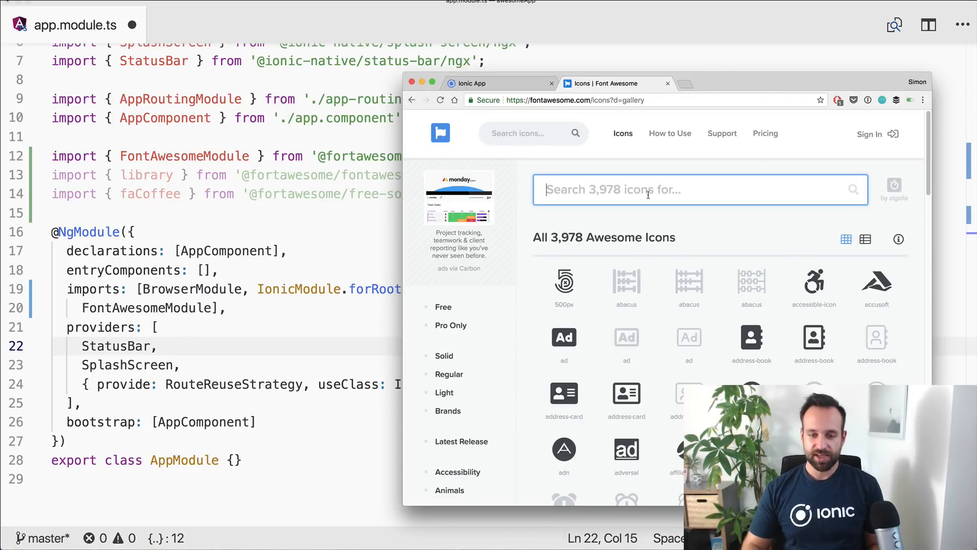
pyautogui.write('ang')
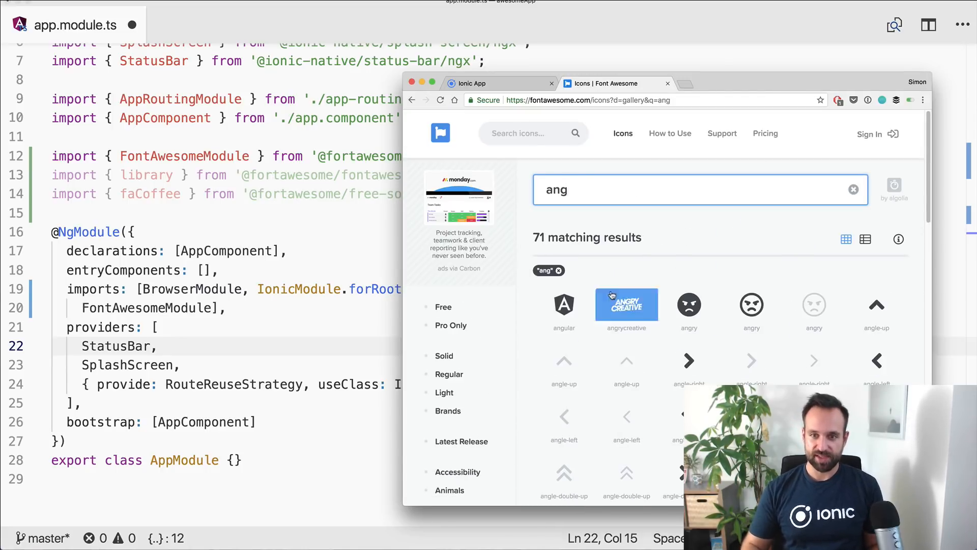
pyautogui.click(563, 305)
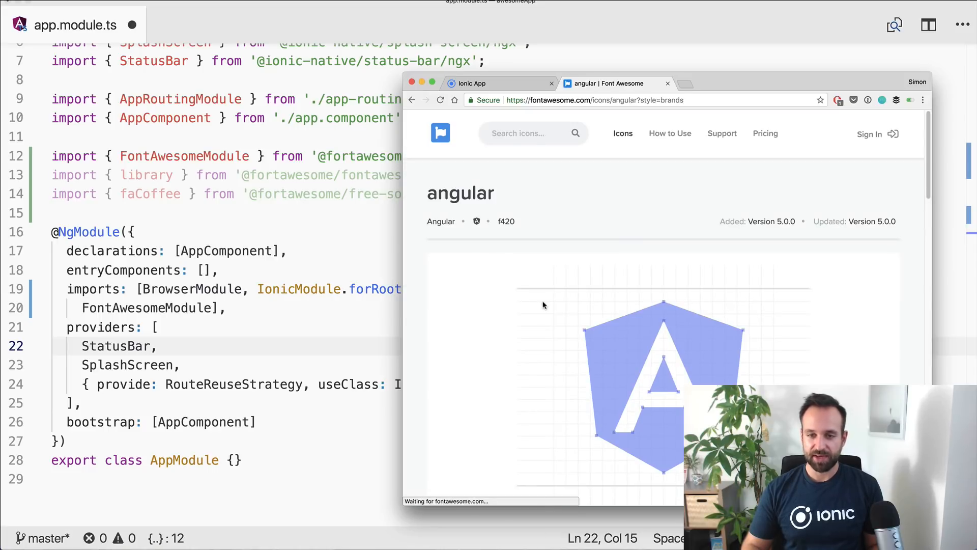
pyautogui.click(642, 100)
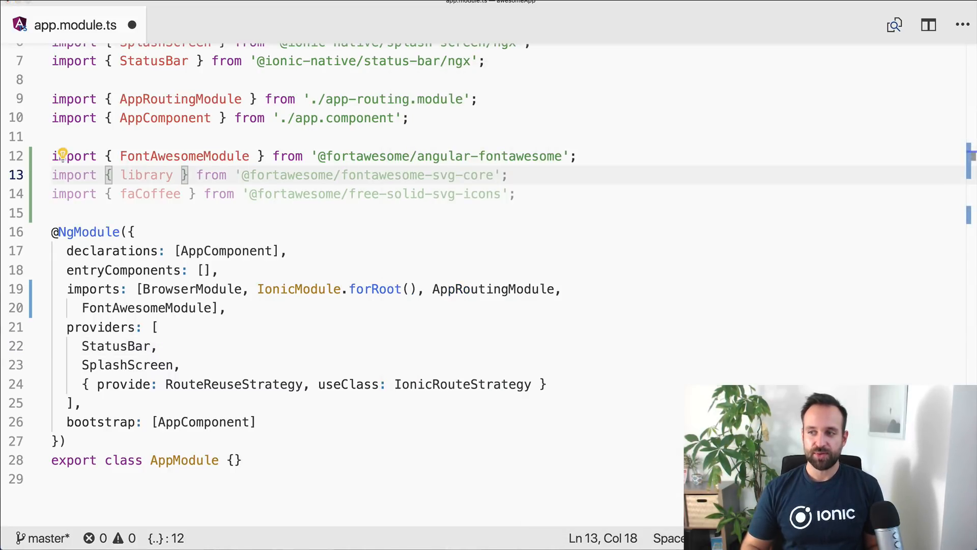
# - Add library.add(faCoffee) below the imports, save app.module.ts and go to the home folder
pyautogui.doubleClick(149, 194)
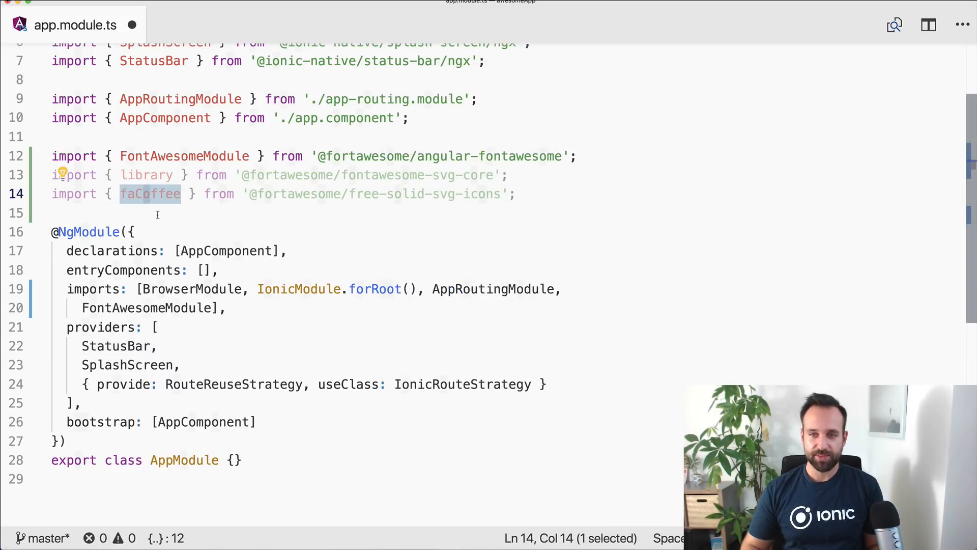
pyautogui.write('library.add')
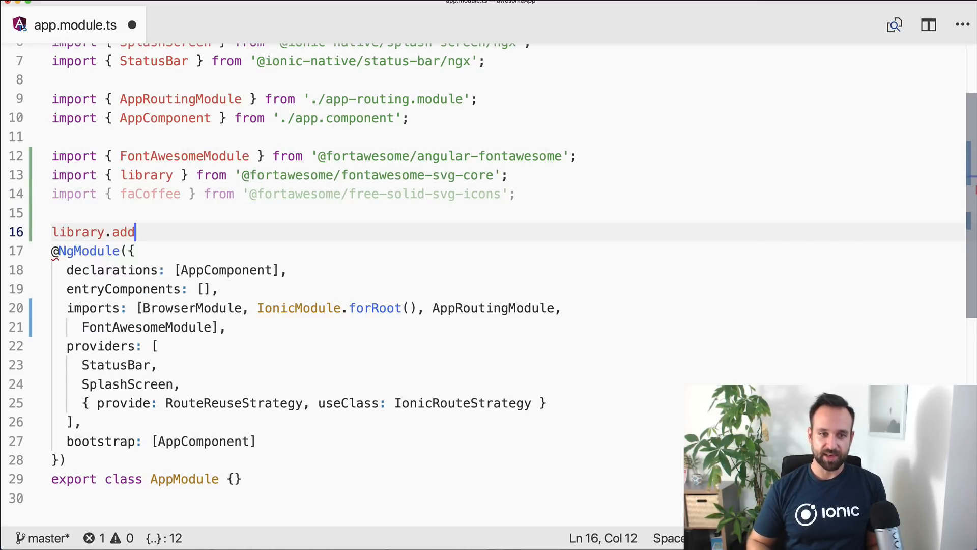
pyautogui.write('(faCoffee);')
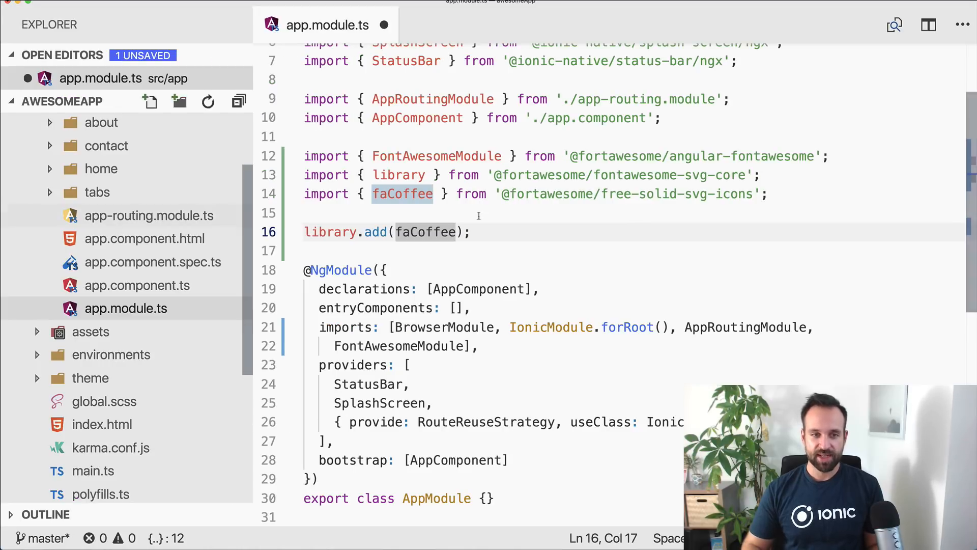
pyautogui.press('cmd+s')
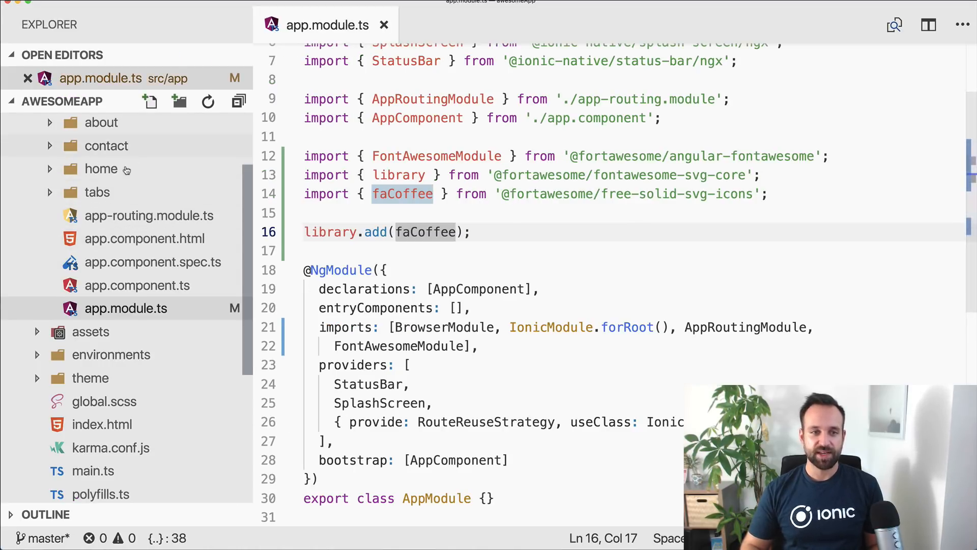
pyautogui.click(101, 168)
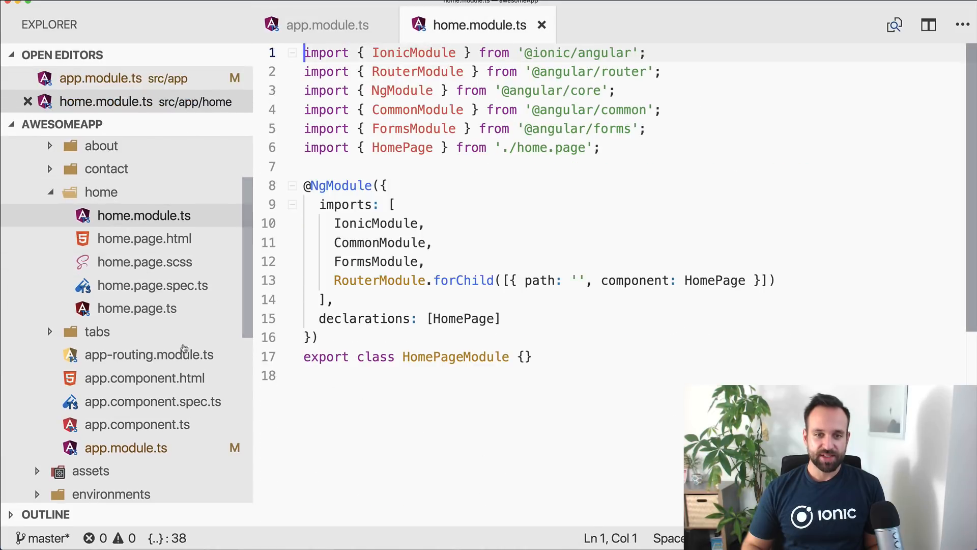
pyautogui.click(326, 24)
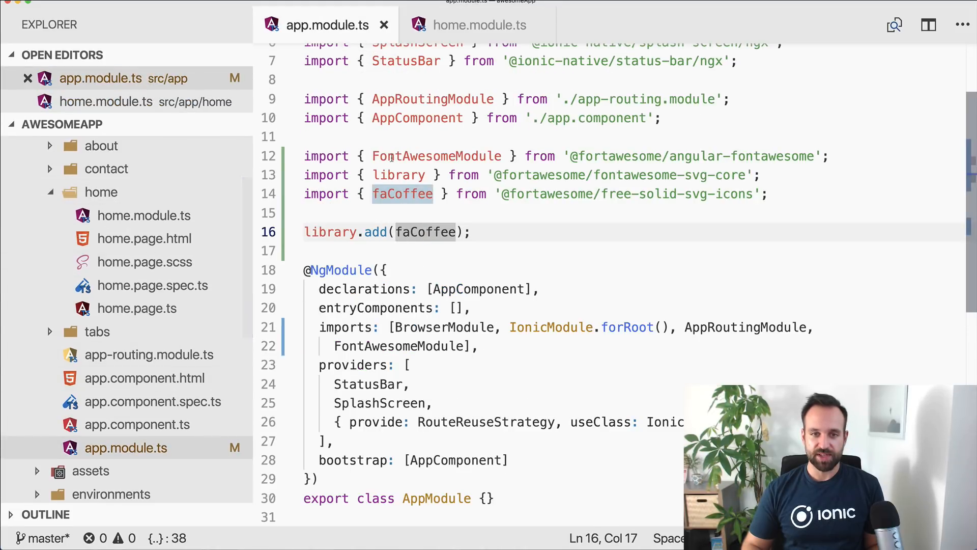
pyautogui.click(476, 25)
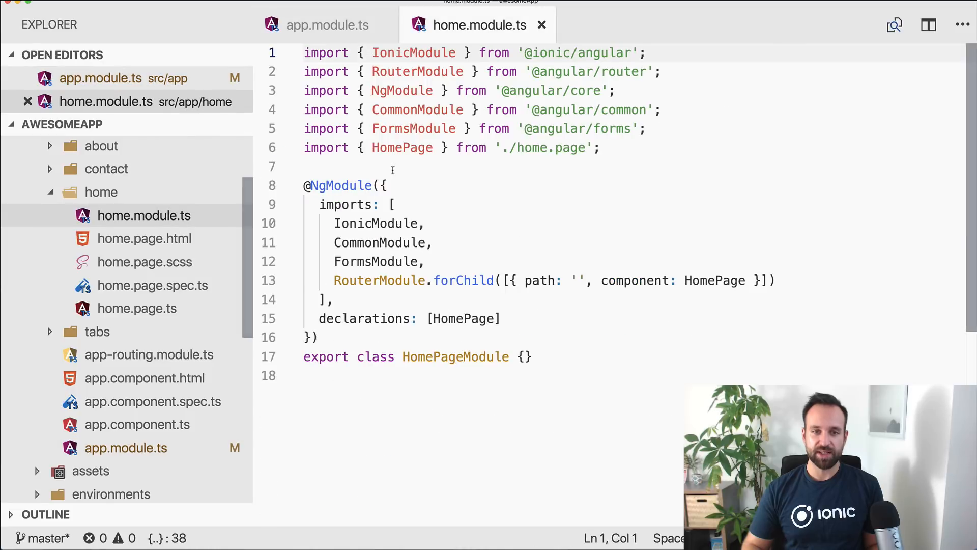
pyautogui.write("import { FontAwesomeModule } from '@fortawesome/angular-fontawesome';")
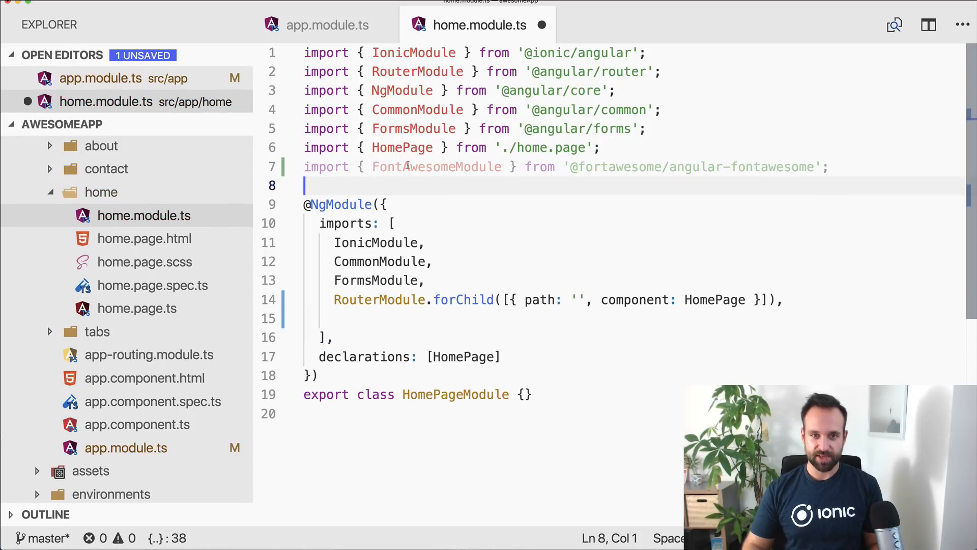
pyautogui.write('FontAwesomeModule')
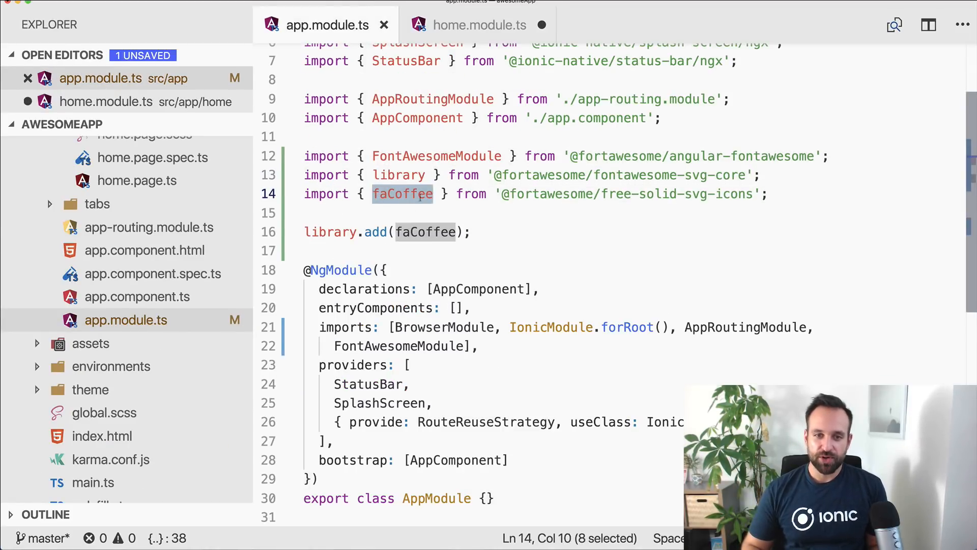
pyautogui.click(471, 24)
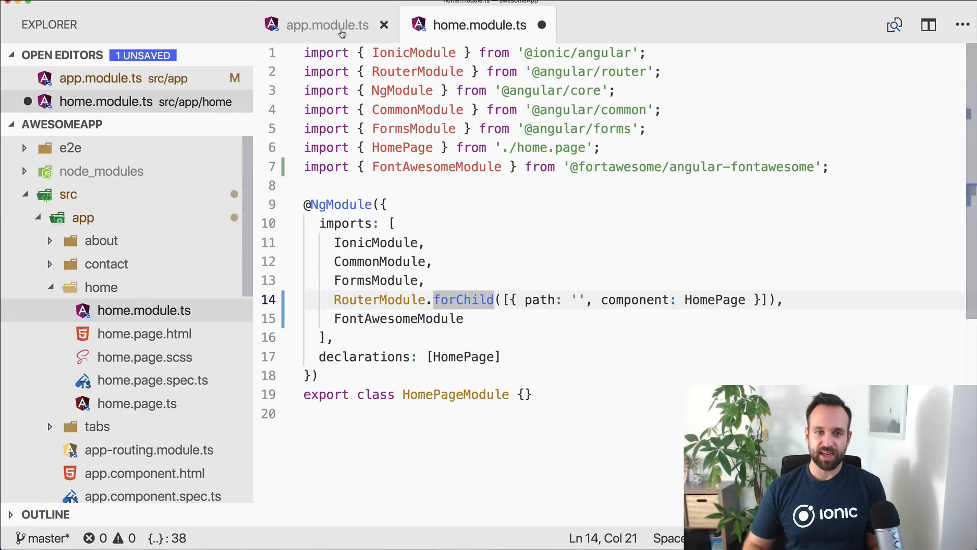
pyautogui.click(326, 25)
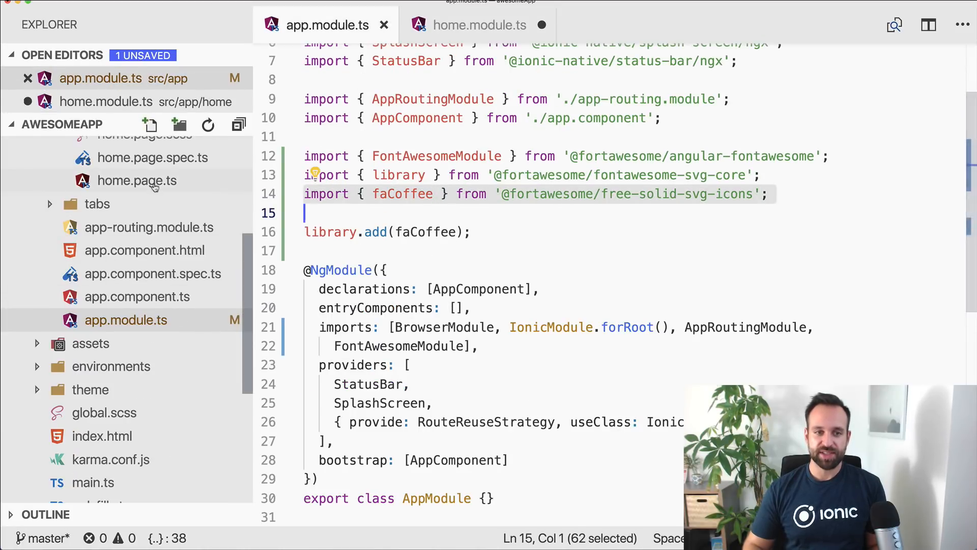
# - Expose faCoffee = faCoffee as a HomePage class property and move to home.page.html
pyautogui.click(473, 25)
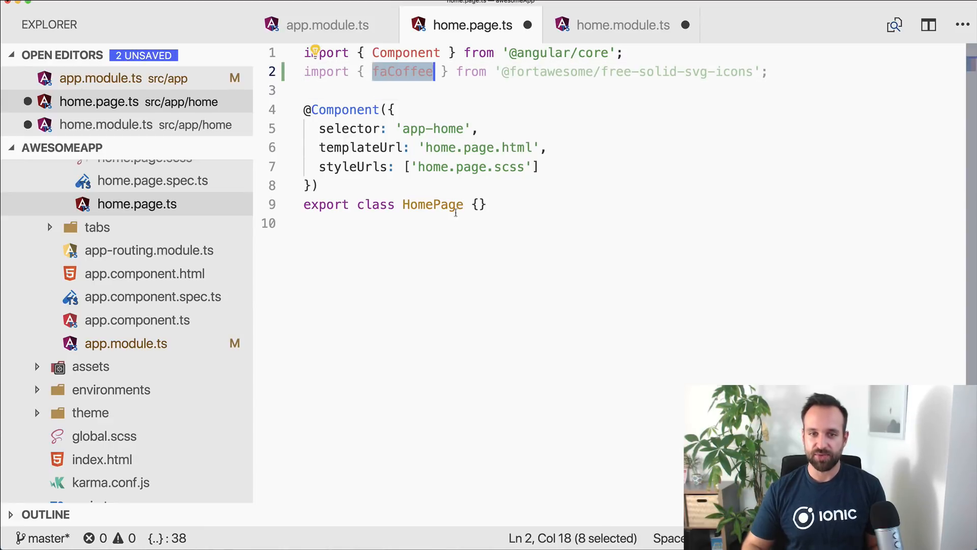
pyautogui.write('faCoffee =')
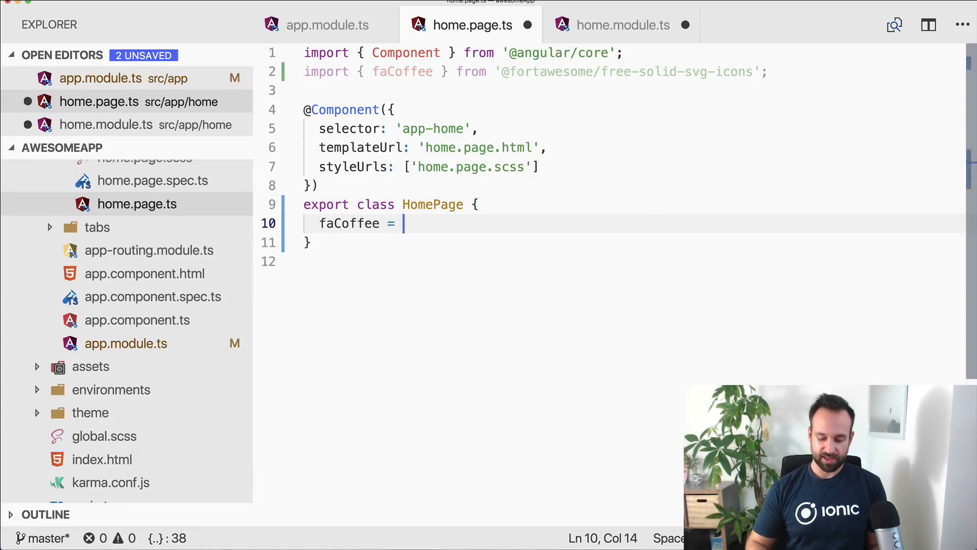
pyautogui.write('faCoffee;')
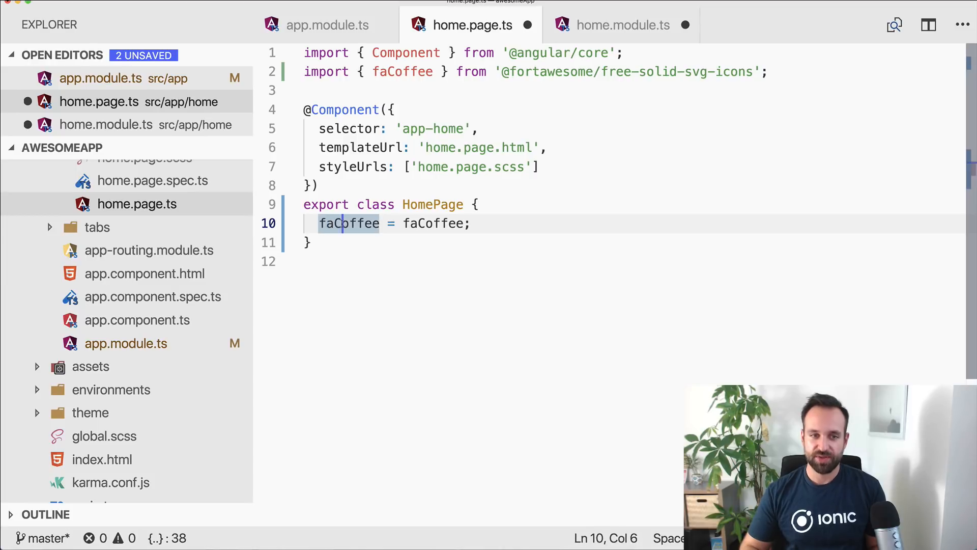
pyautogui.click(143, 292)
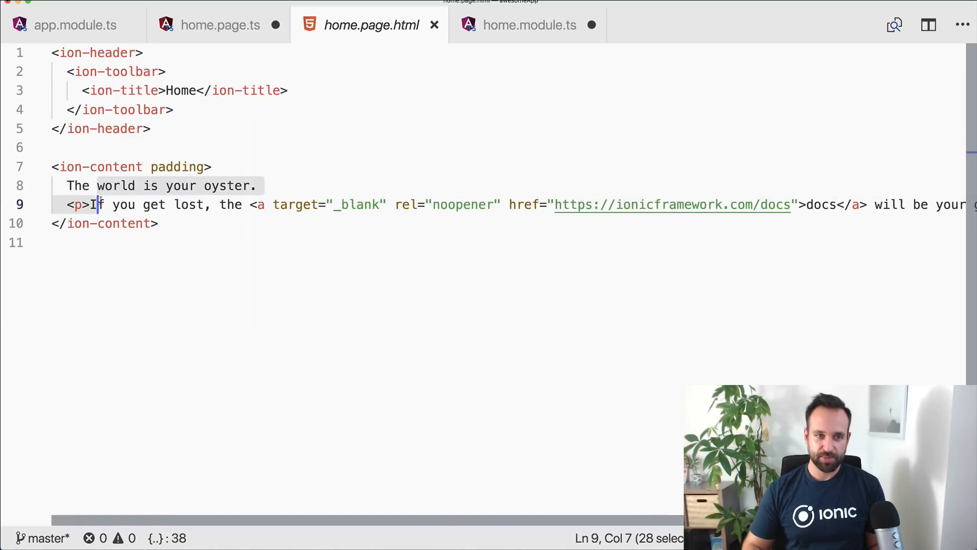
# - Retitle the page 'Awesome icons' and start an ion-list with a lines attribute in ion-content
pyautogui.press('Delete')
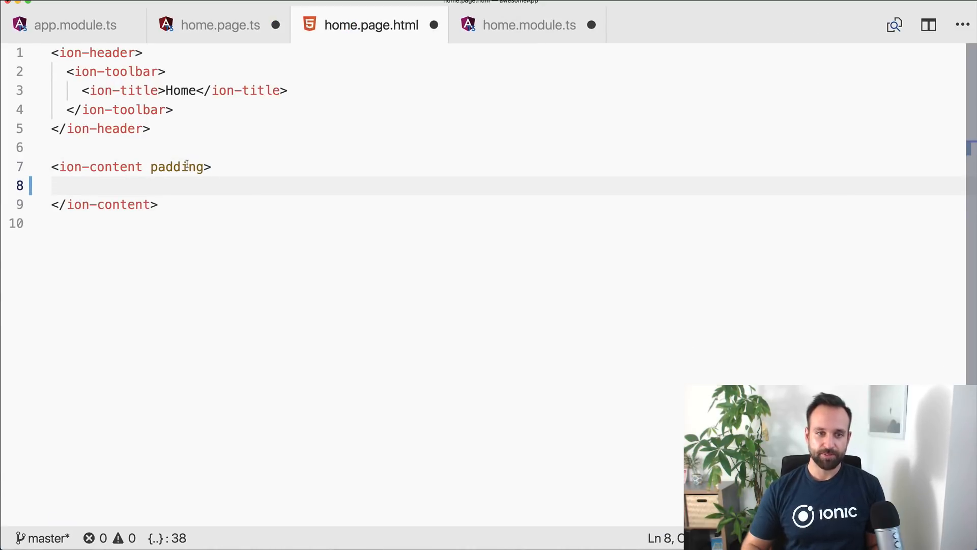
pyautogui.doubleClick(181, 90)
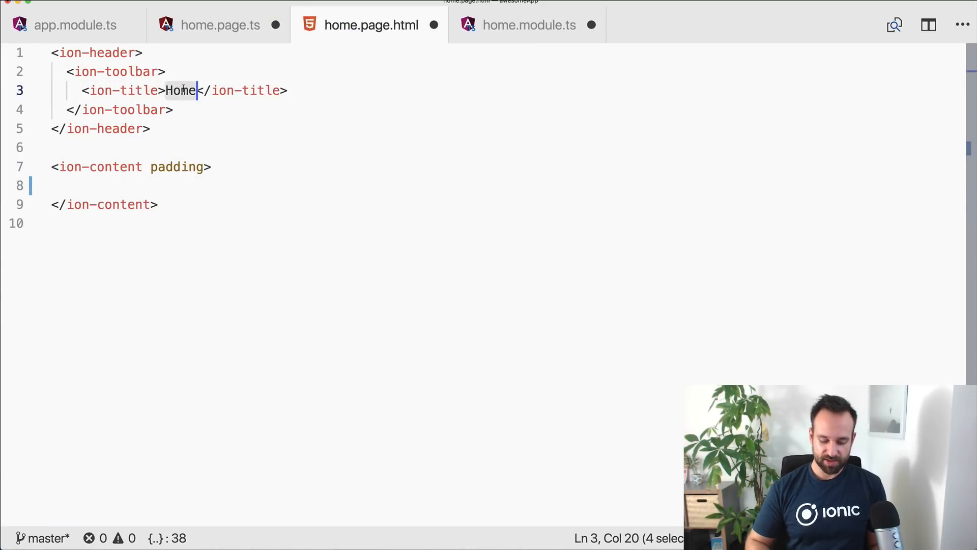
pyautogui.write('Awesome icons')
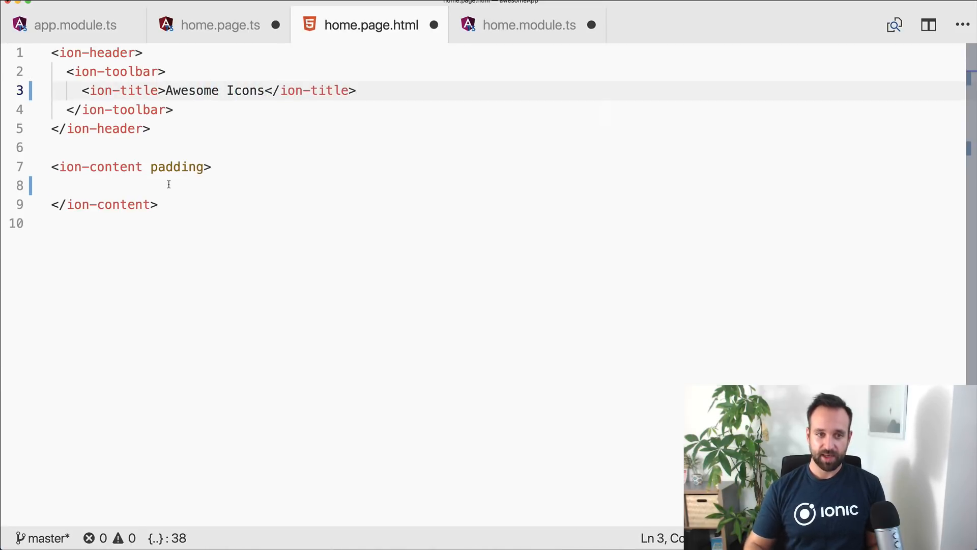
pyautogui.write('<')
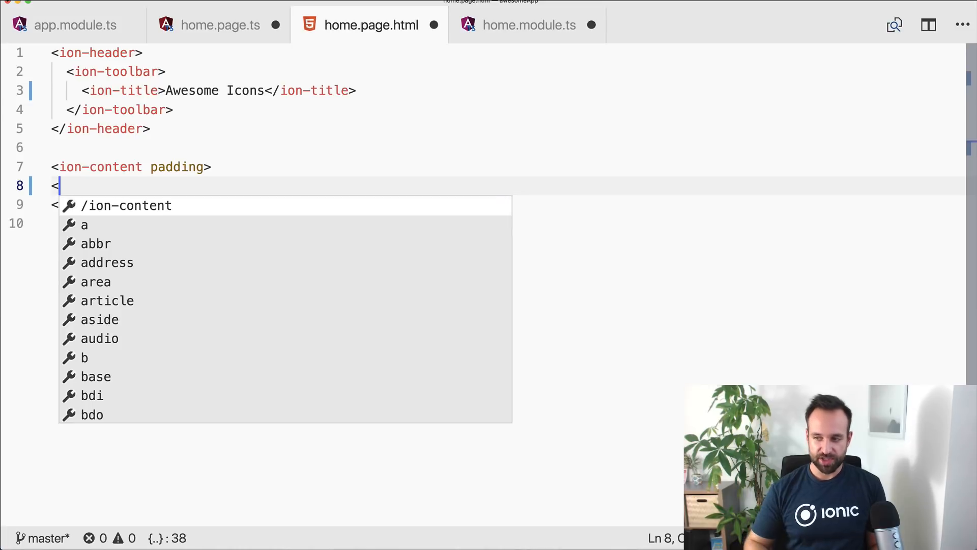
pyautogui.write('ion-')
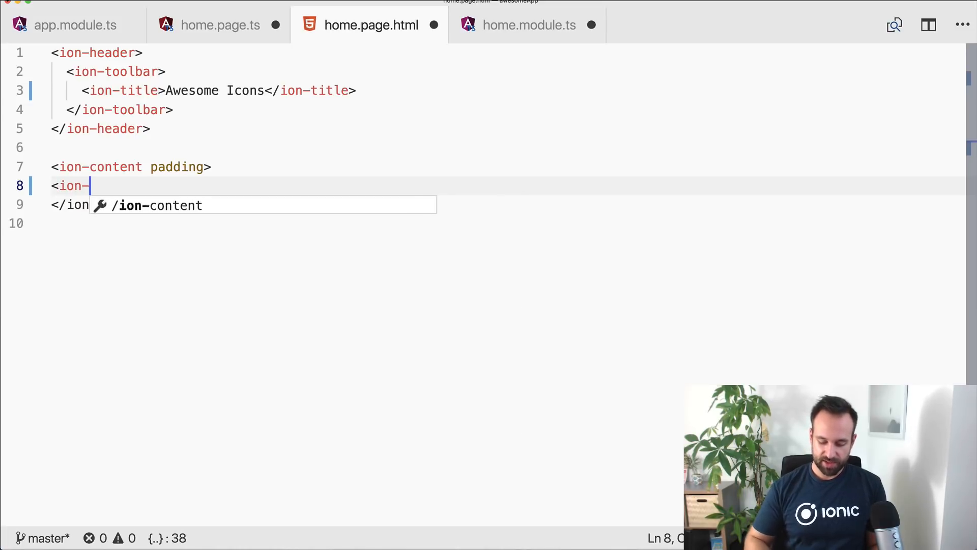
pyautogui.write('list')
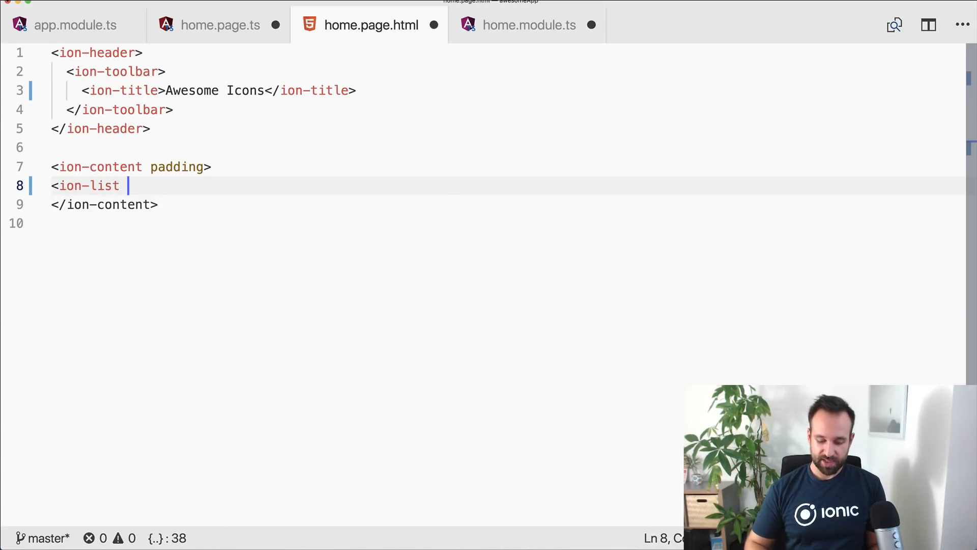
pyautogui.write('lines="full">')
pyautogui.write('<ion-item>')
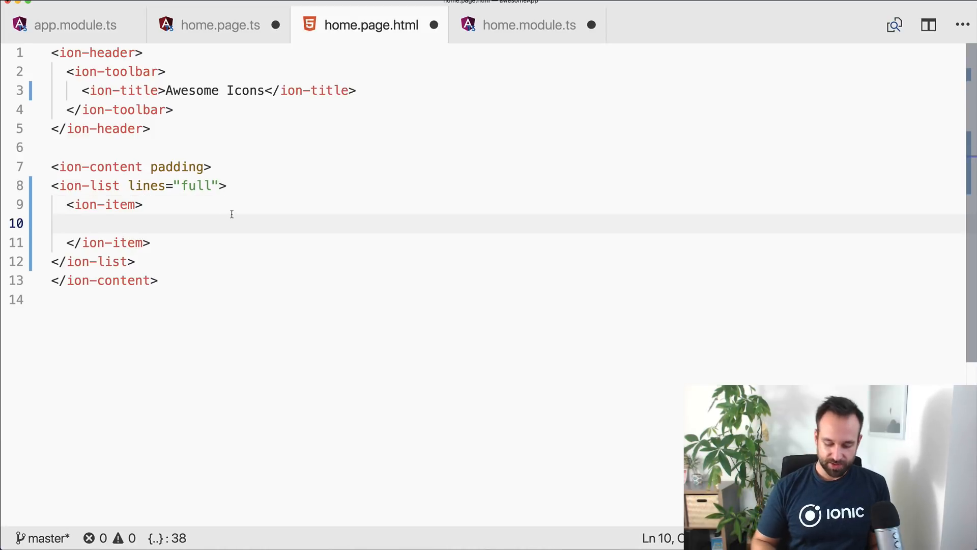
# - Add a 'Direct import' item holding an fa-icon bound to faCoffee with slot="end"
pyautogui.write('Direct impor')
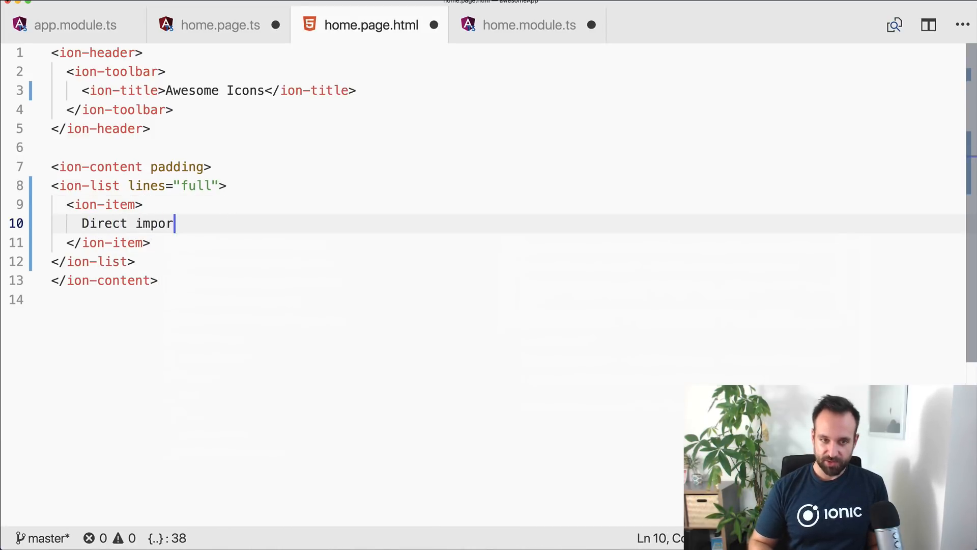
pyautogui.write('<f')
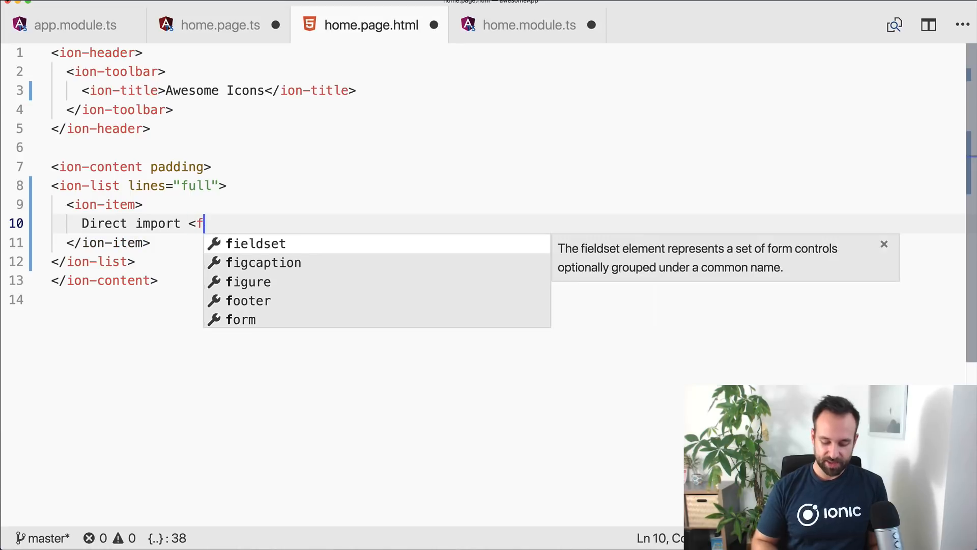
pyautogui.write('a-ico')
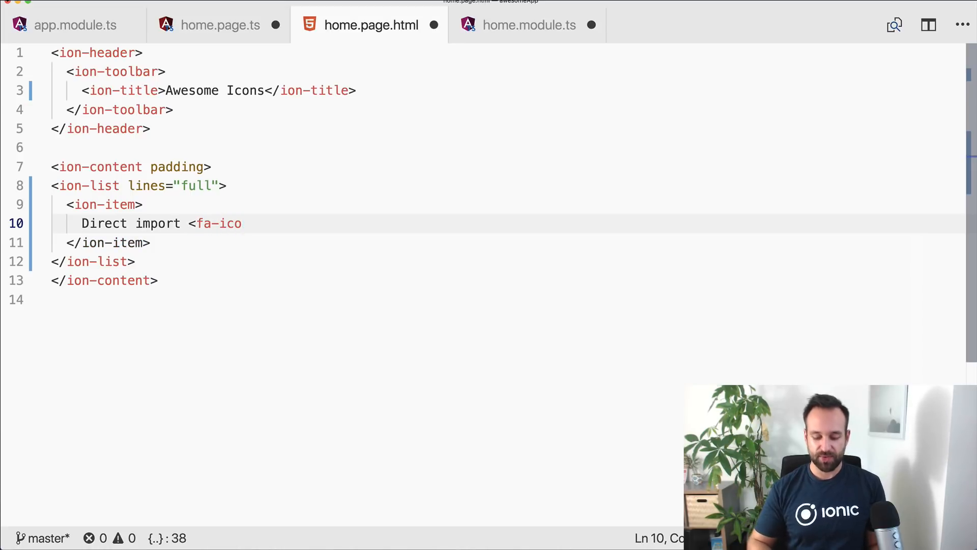
pyautogui.write('n')
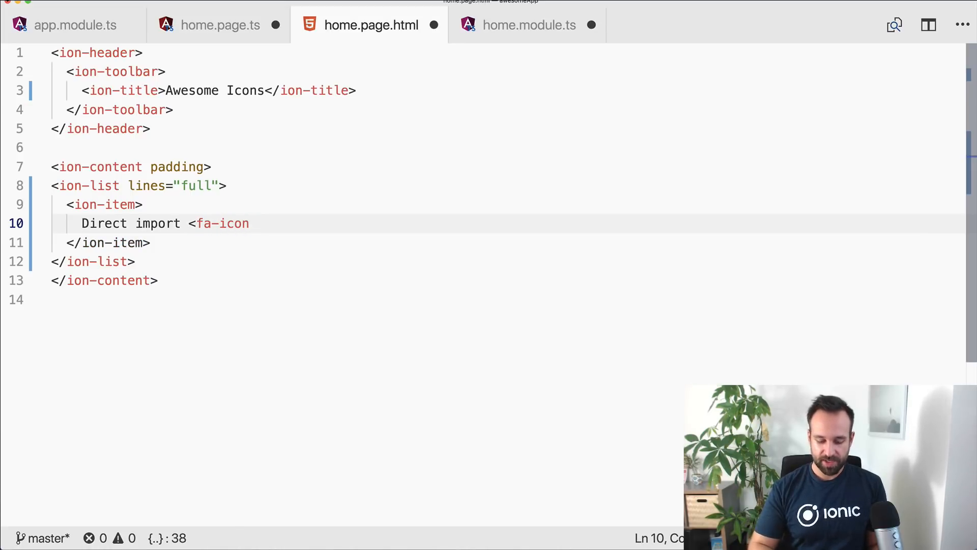
pyautogui.write('[icon]')
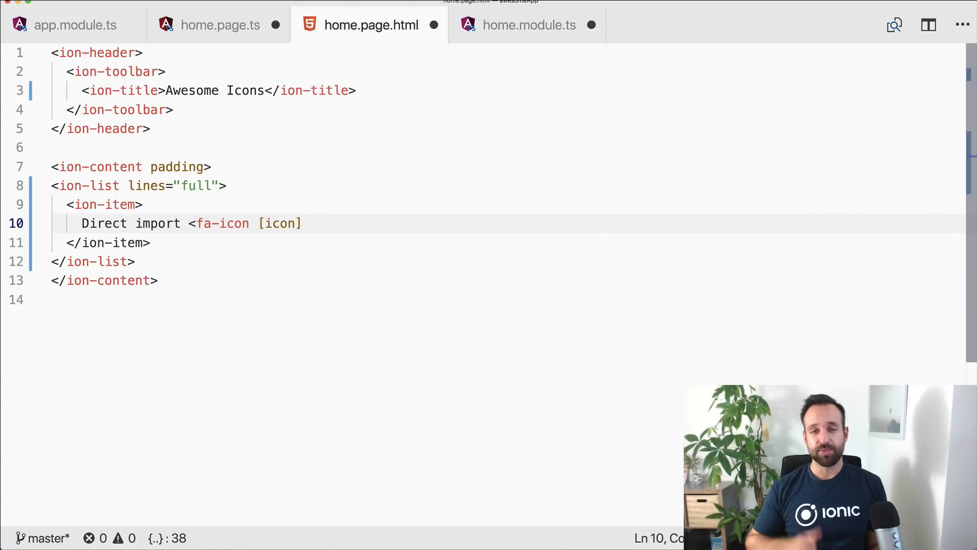
pyautogui.write('=""')
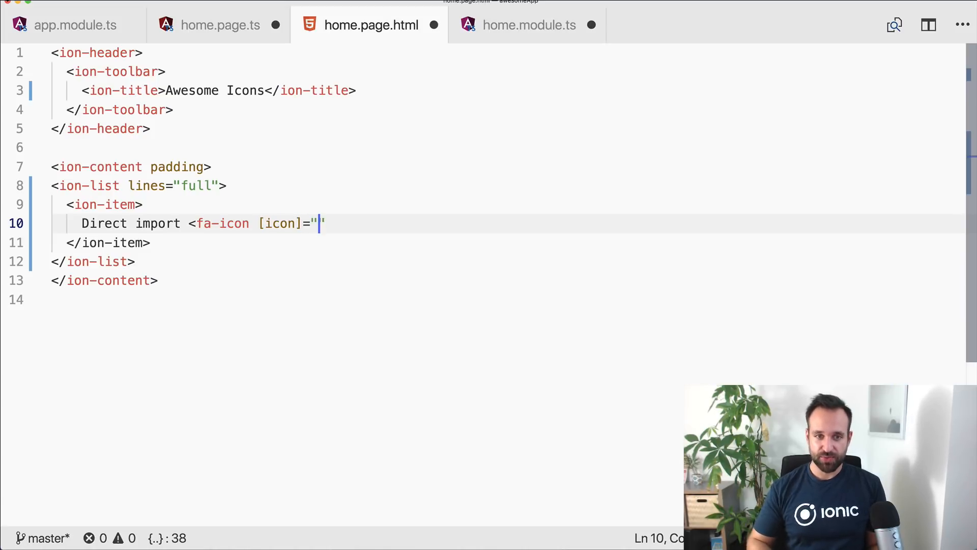
pyautogui.write('faCoffe')
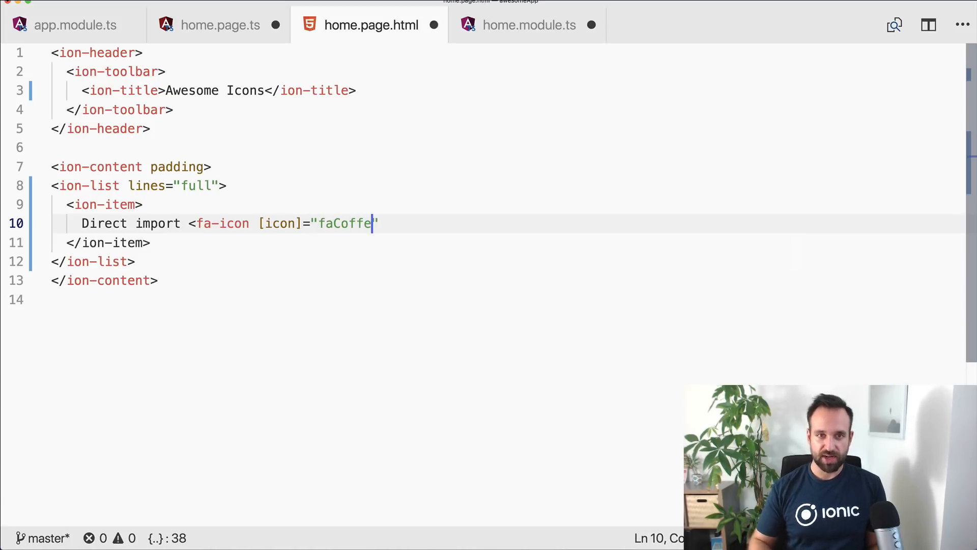
pyautogui.write('"')
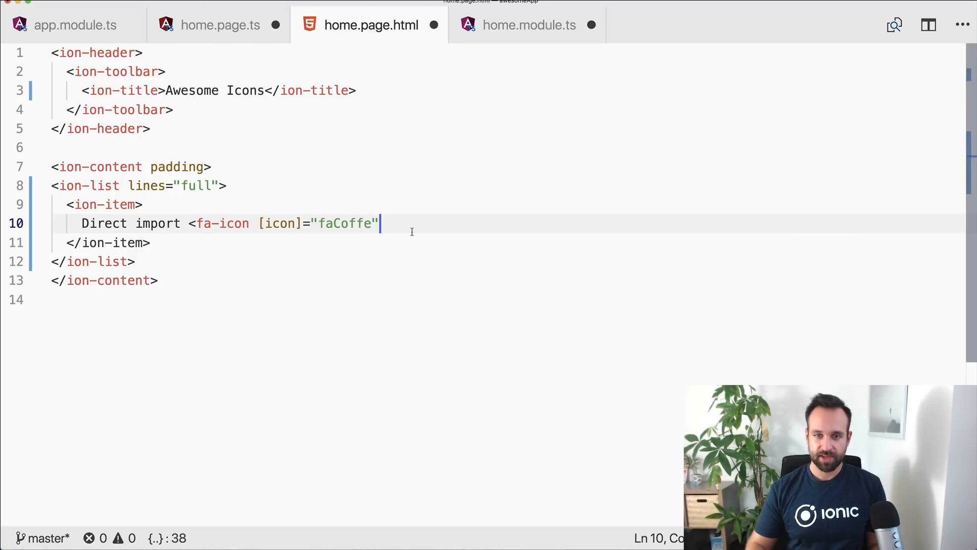
pyautogui.write('slot=e')
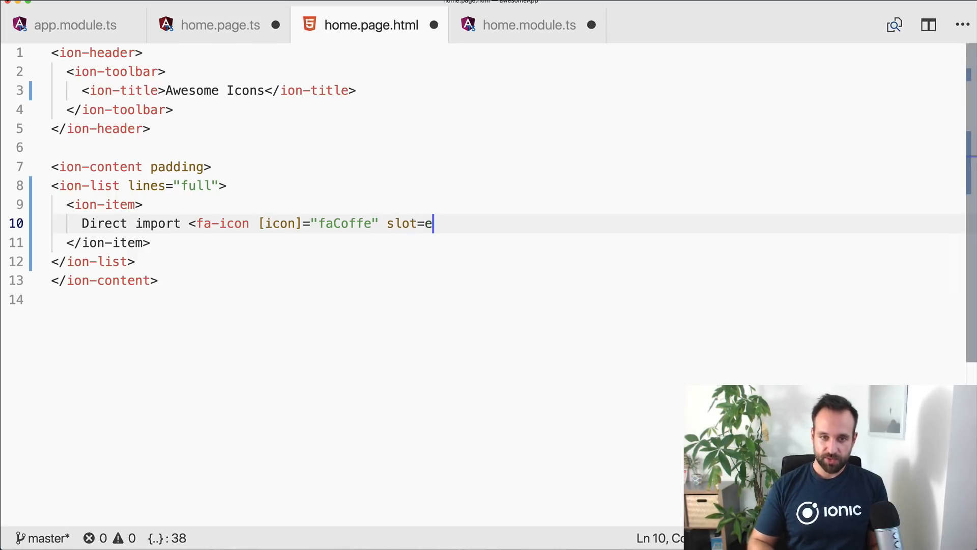
pyautogui.write('"end"></fa-icon>')
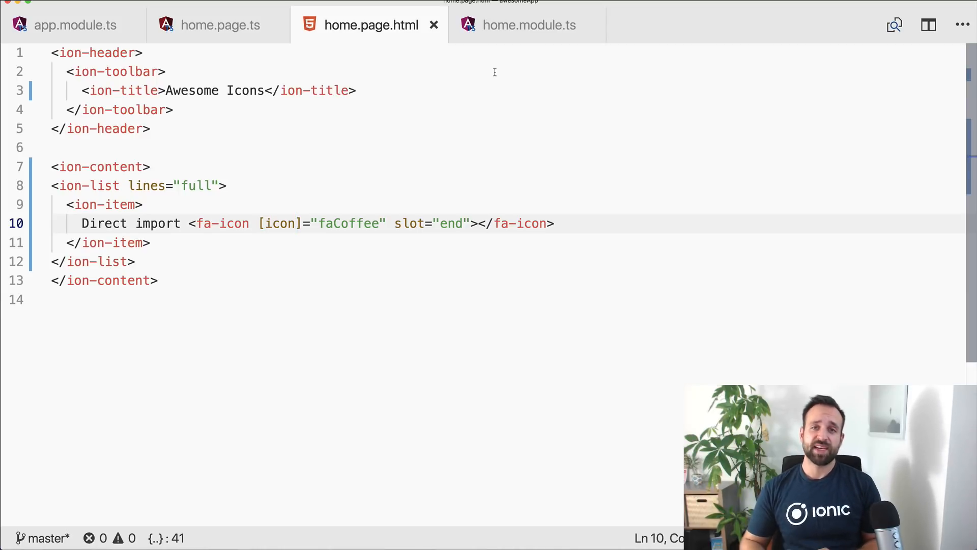
# - Review home.module.ts, home.page.ts and home.page.html, then return to app.module.ts
pyautogui.click(530, 24)
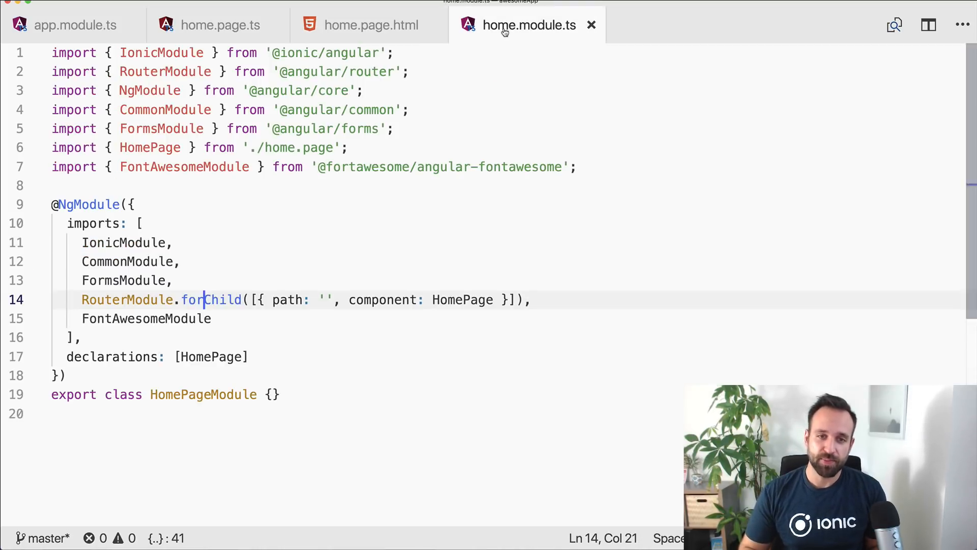
pyautogui.click(220, 25)
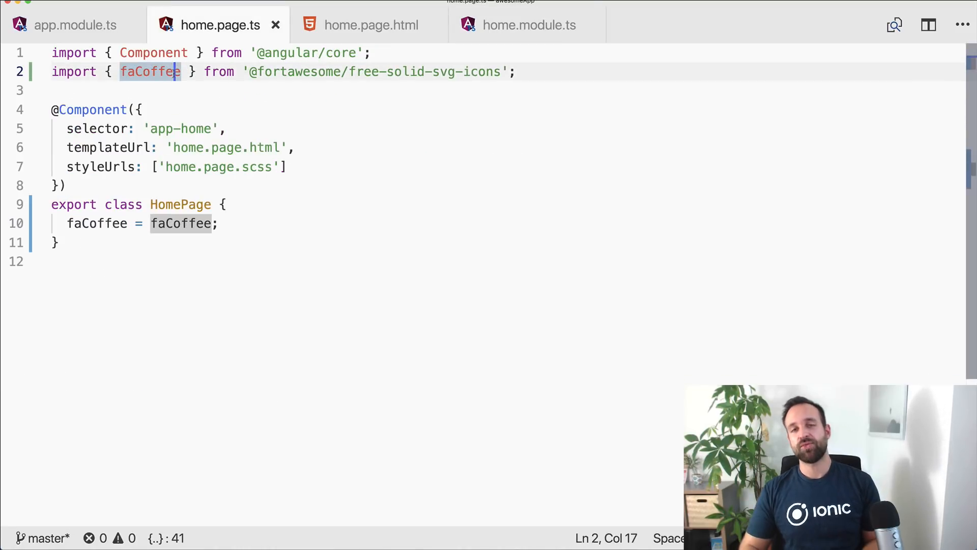
pyautogui.moveTo(363, 46)
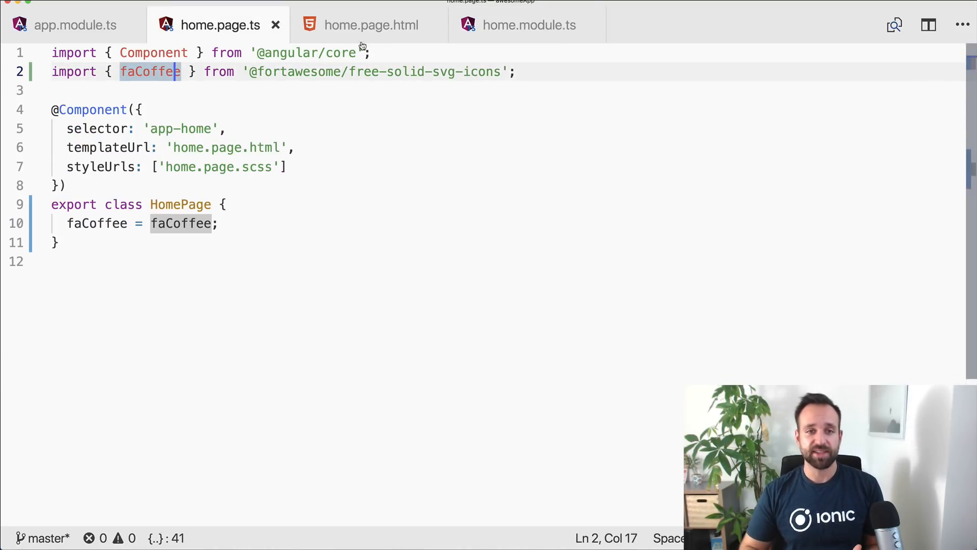
pyautogui.click(371, 25)
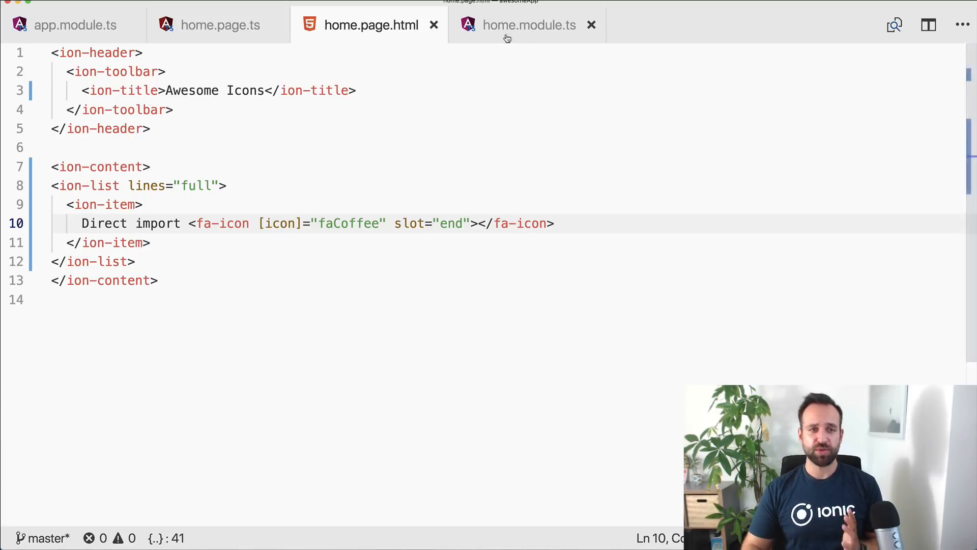
pyautogui.click(74, 24)
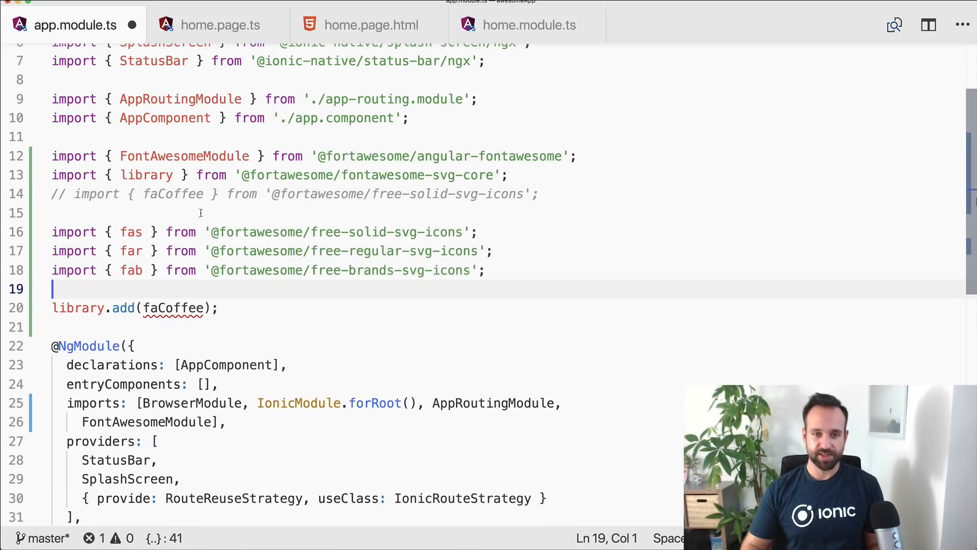
# - Replace faCoffee in library.add() with fas, far, fab, then revisit the home module, page and template
pyautogui.doubleClick(370, 250)
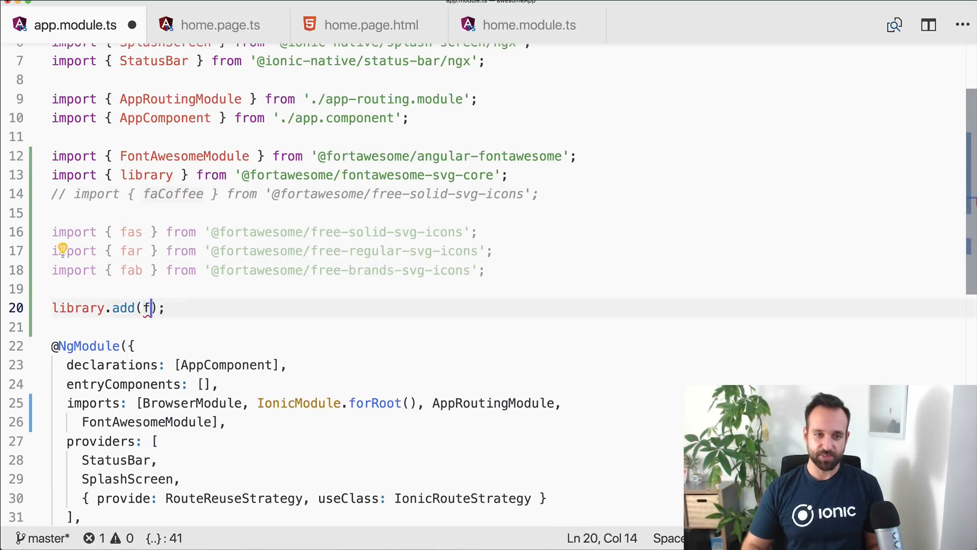
pyautogui.write('as, far, ba')
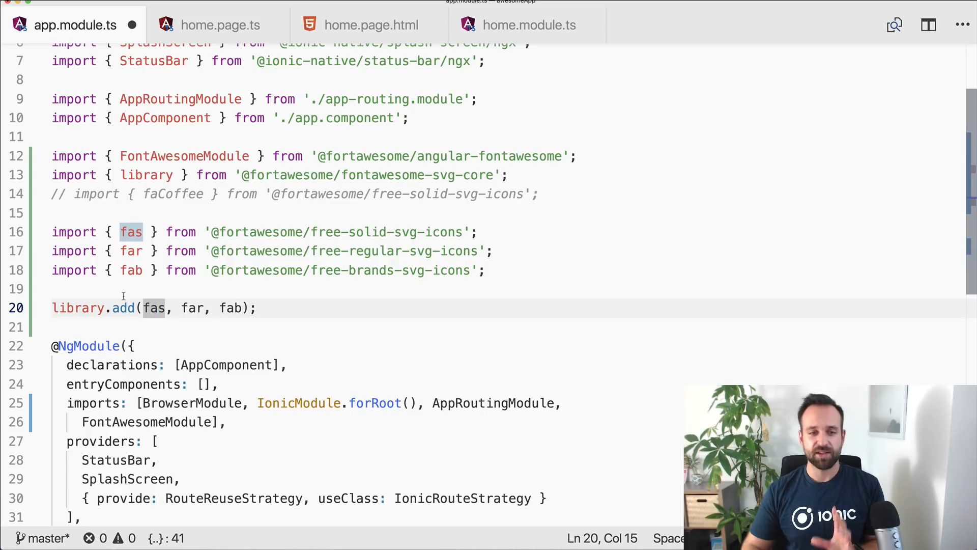
pyautogui.moveTo(78, 308)
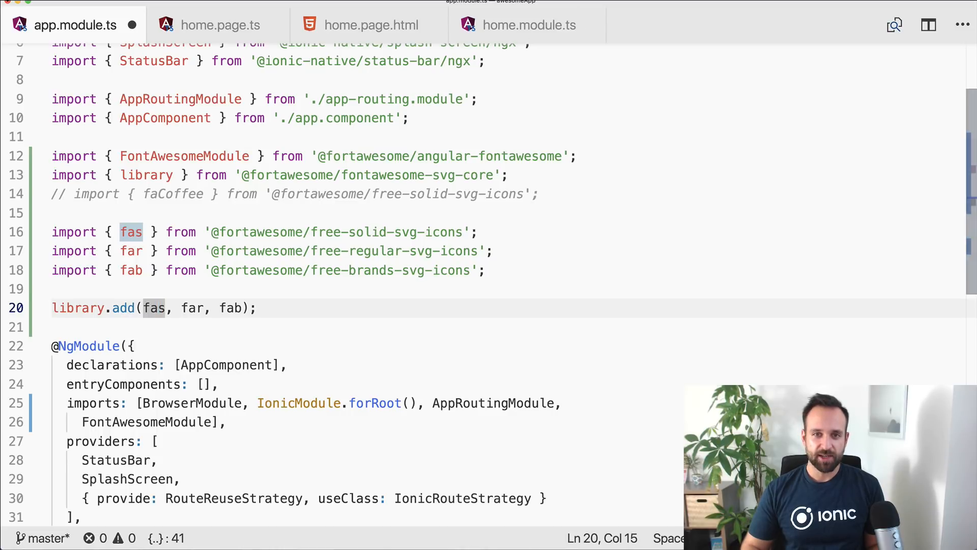
pyautogui.click(530, 24)
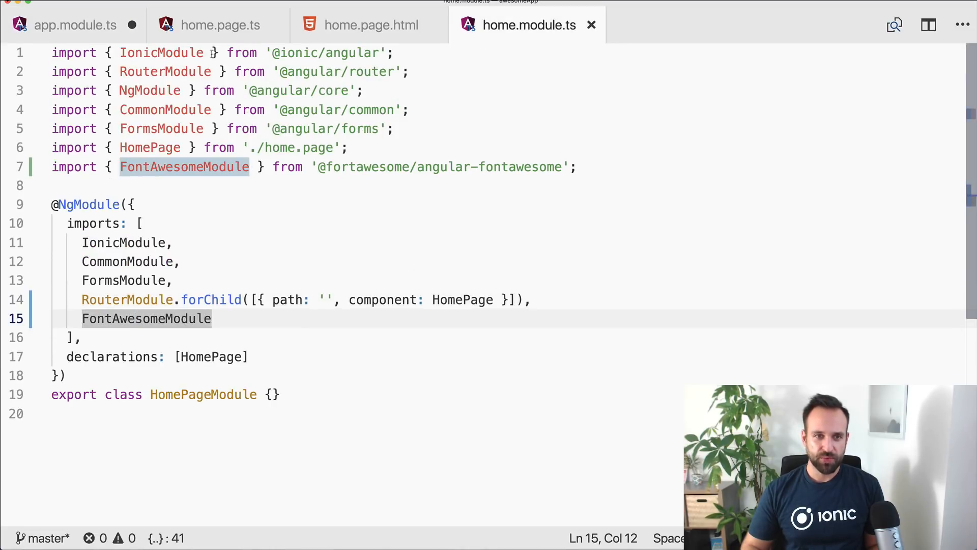
pyautogui.click(220, 25)
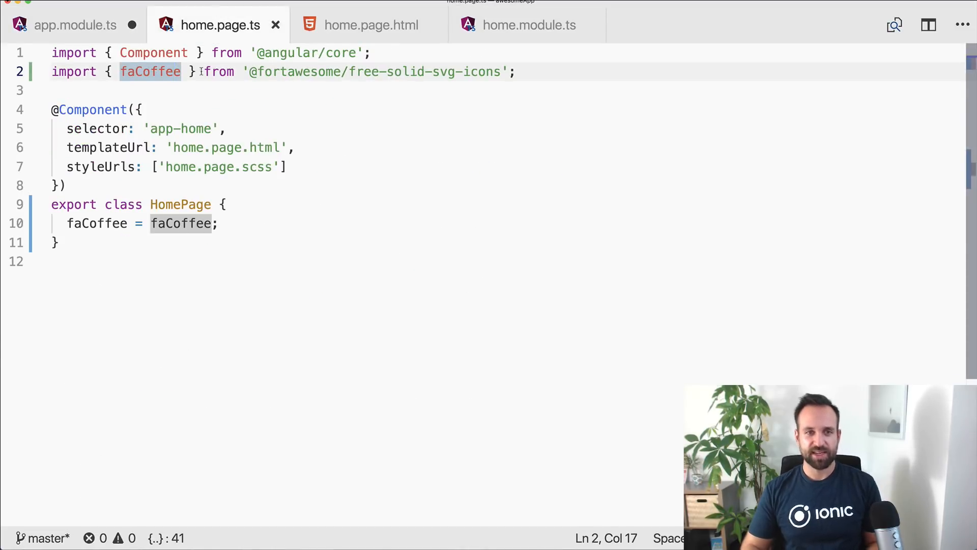
pyautogui.click(370, 25)
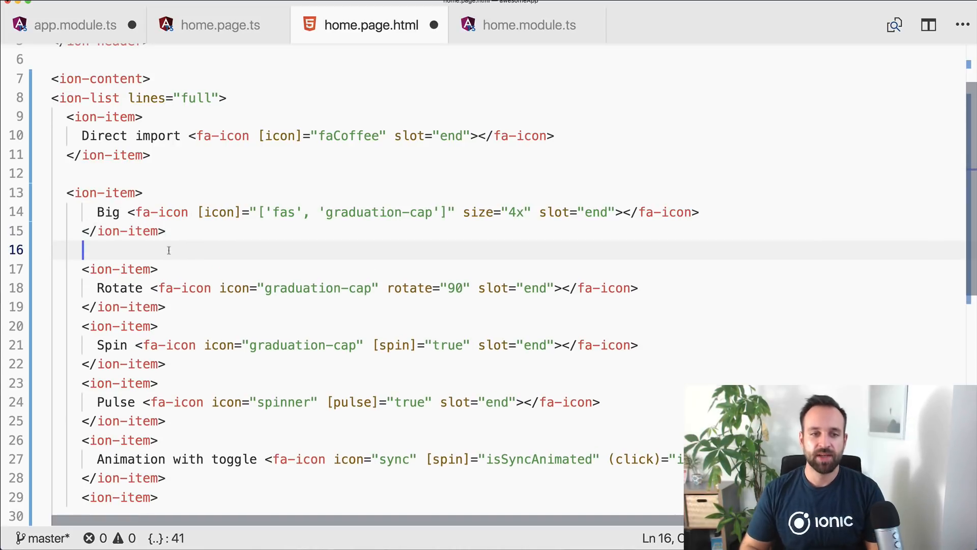
# - Space the Big item and highlight its ['fas','graduation-cap'] icon array and size attribute
pyautogui.click(161, 211)
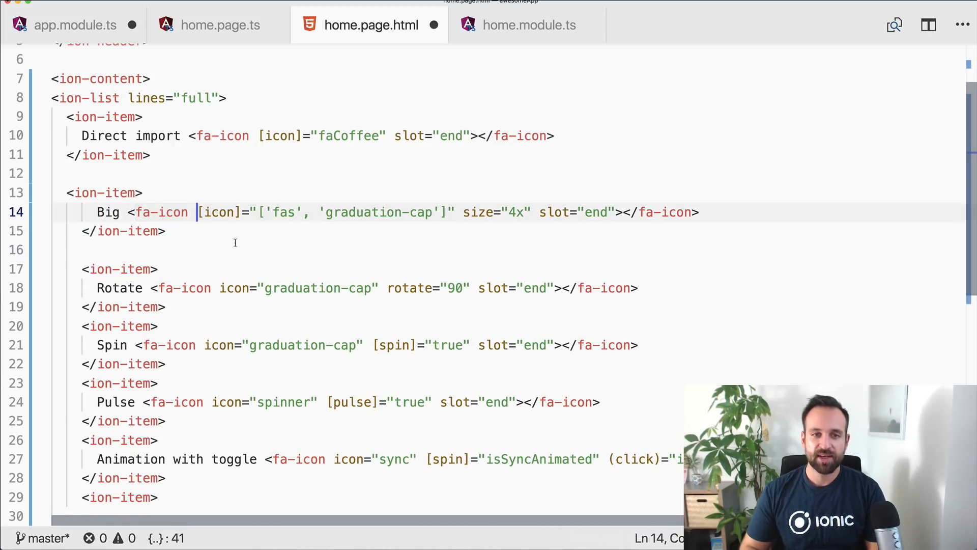
pyautogui.doubleClick(218, 212)
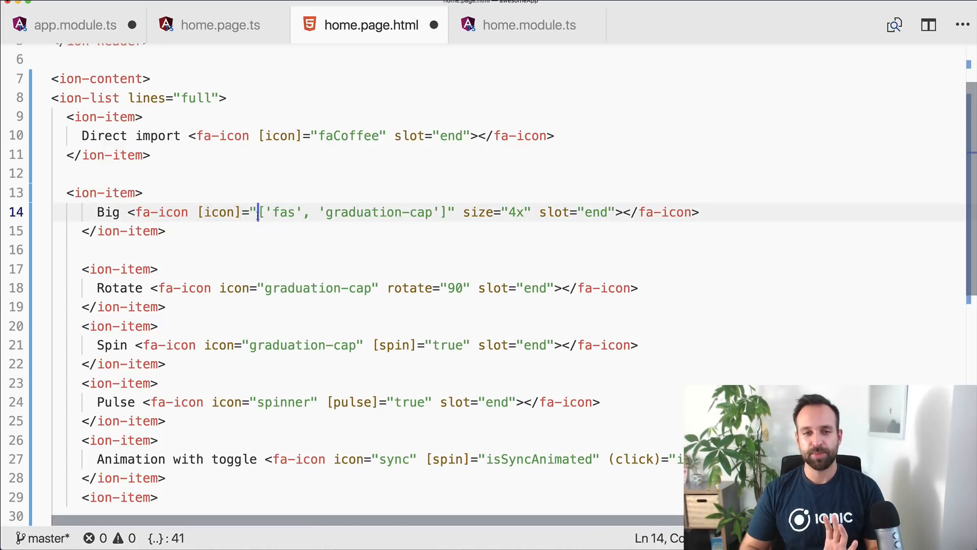
pyautogui.moveTo(258, 211); pyautogui.dragTo(304, 212)
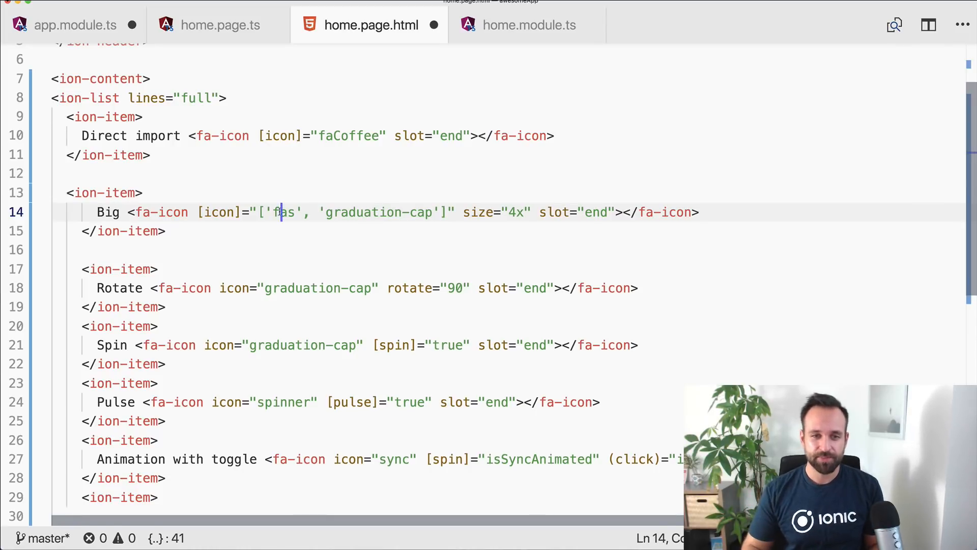
pyautogui.doubleClick(284, 212)
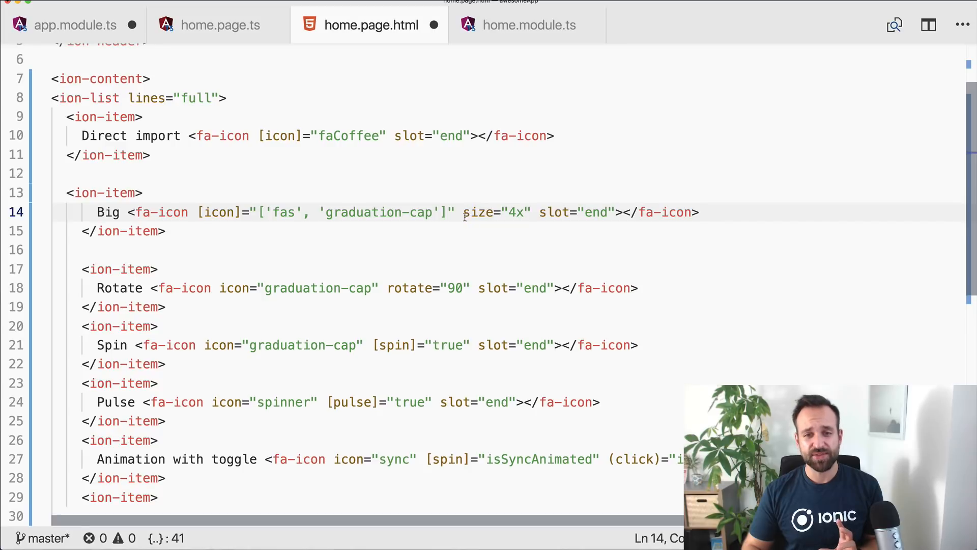
pyautogui.doubleClick(513, 212)
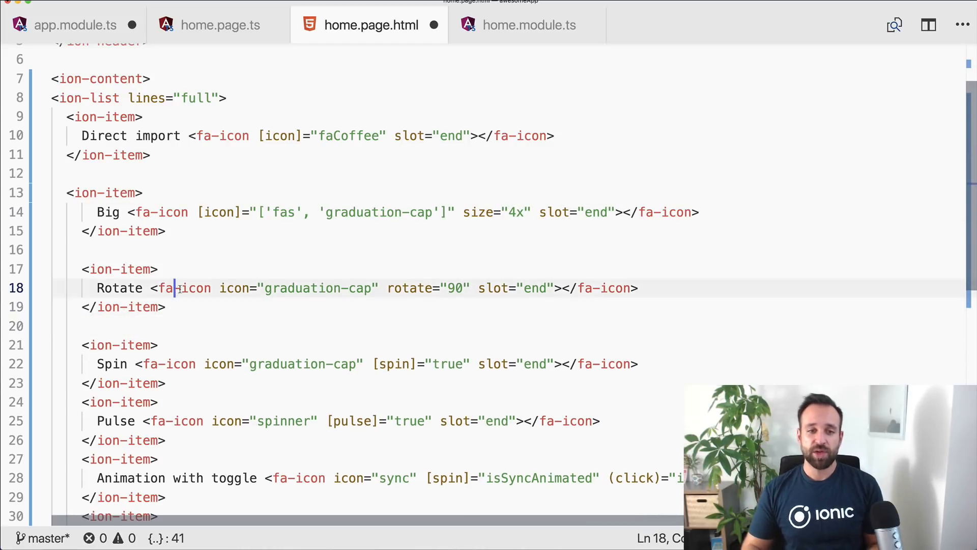
# - Highlight the Rotate item's fa-icon tag, space the Spin item and select its spin binding
pyautogui.doubleClick(185, 288)
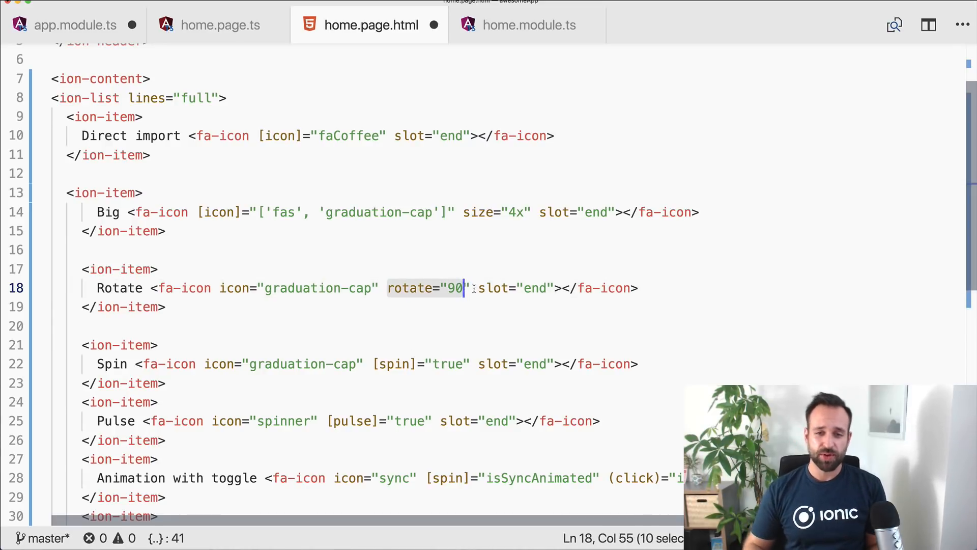
pyautogui.click(164, 383)
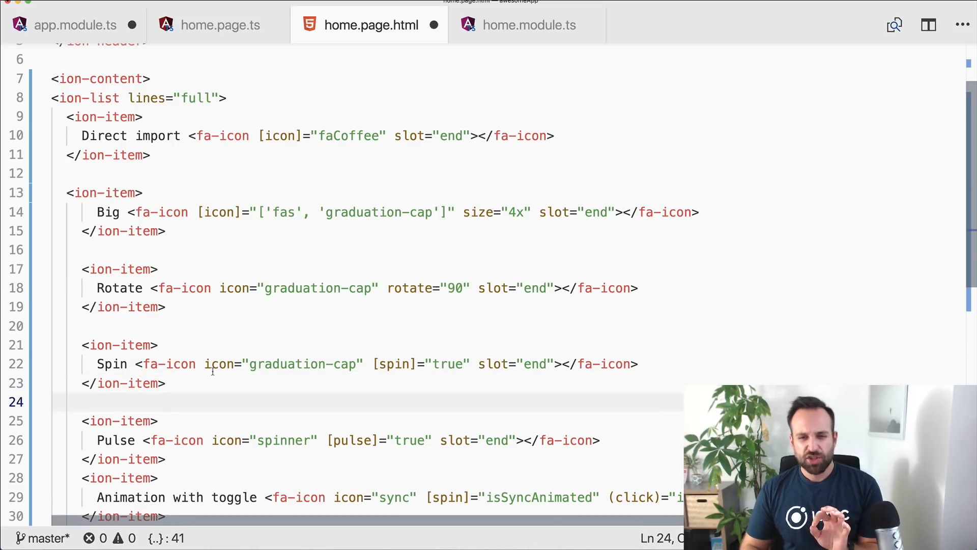
pyautogui.click(388, 364)
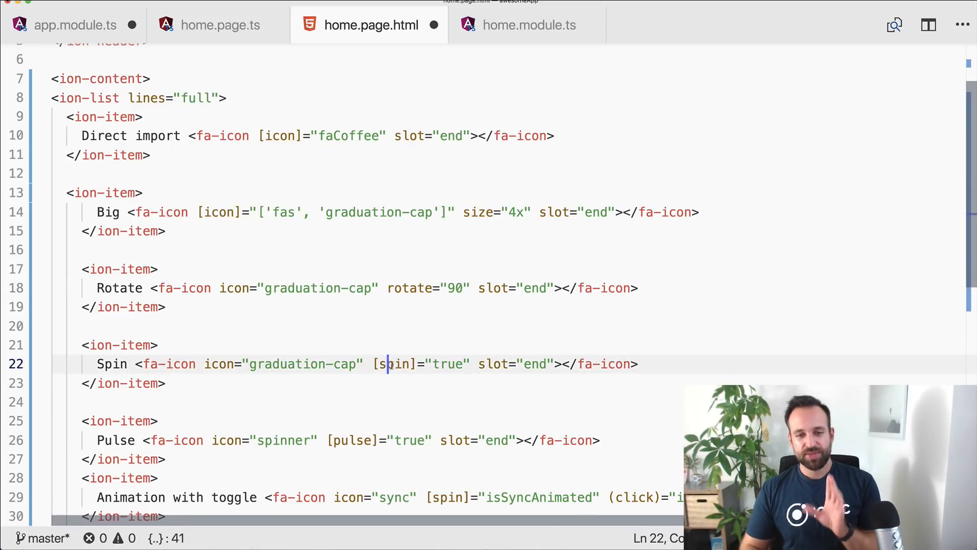
pyautogui.moveTo(375, 363); pyautogui.dragTo(472, 363)
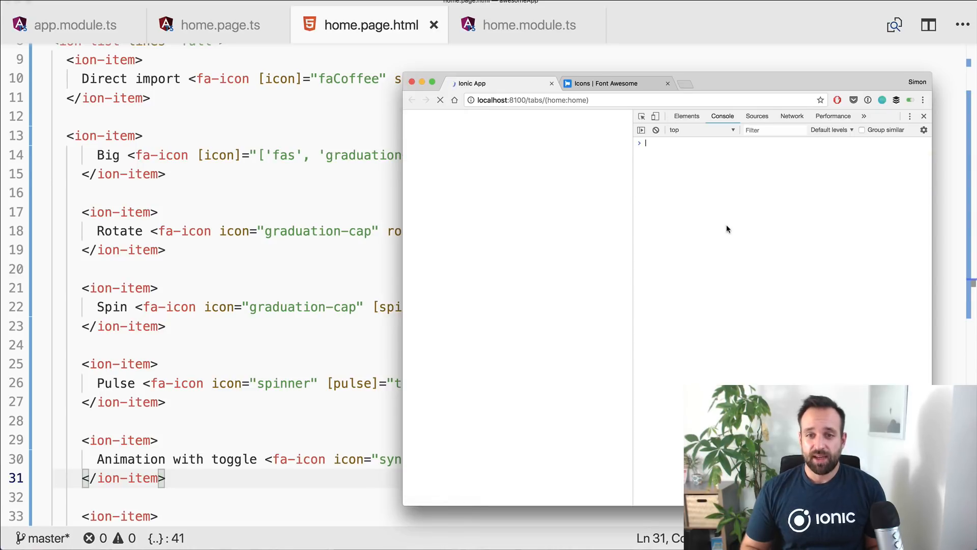
# - Check the browser console errors and return to home.page.html to add the With badge item
pyautogui.click(440, 100)
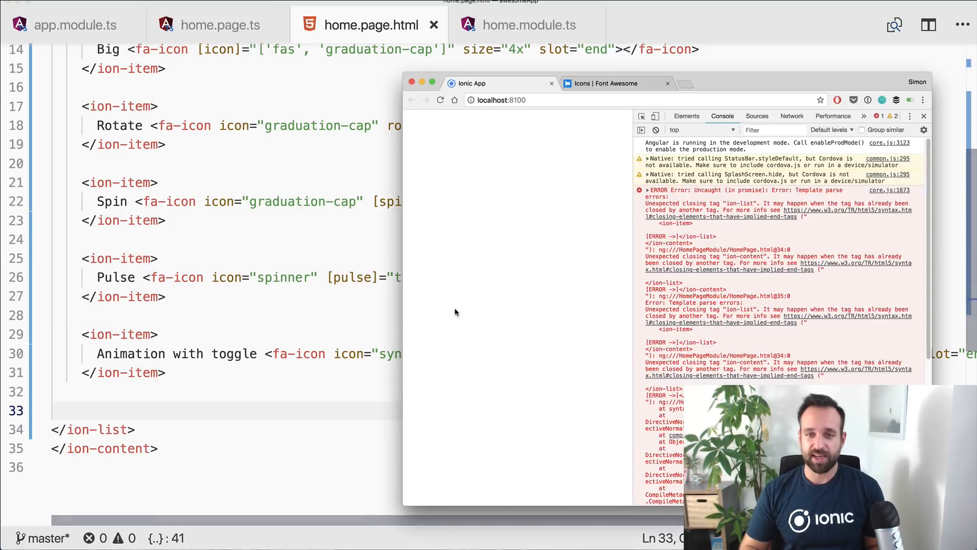
pyautogui.click(655, 130)
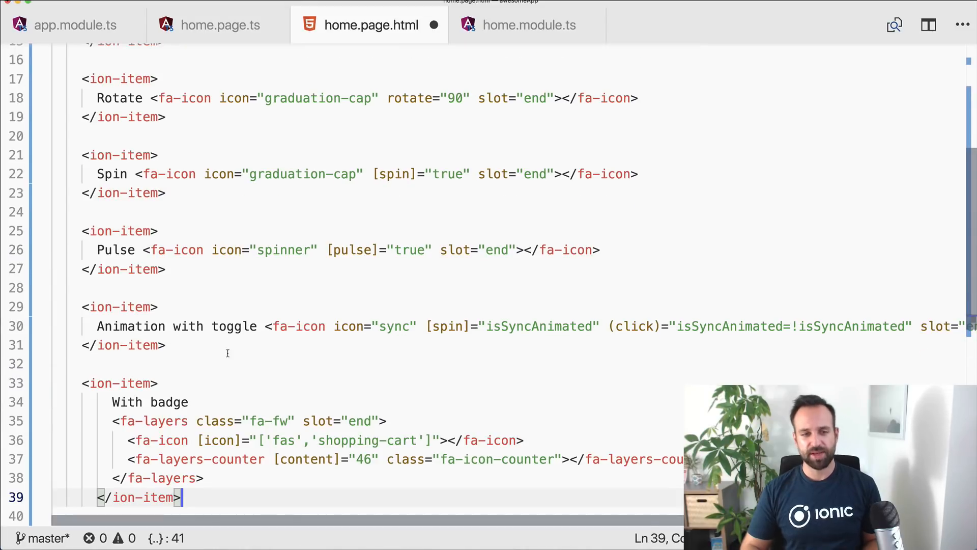
# - Finish the fa-layers shopping-cart block with a fa-layers-counter of 46
pyautogui.scroll(-3)
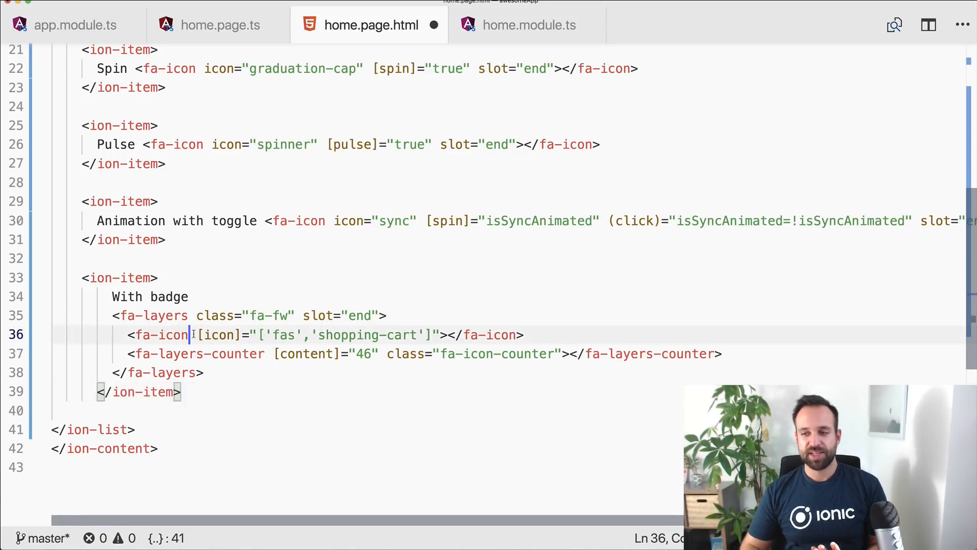
pyautogui.doubleClick(162, 334)
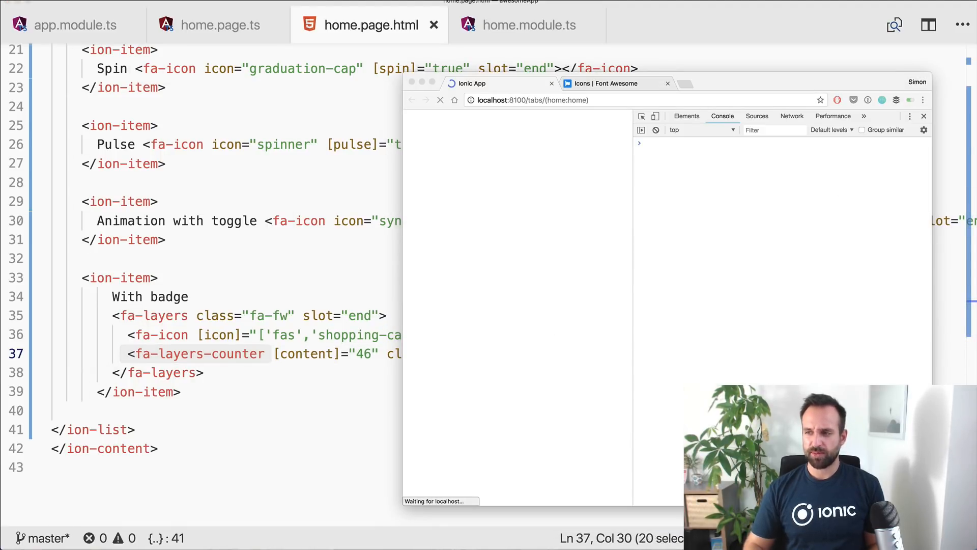
# - Style .fa-icon-counter in home.page.scss with zoom 280%, relative, left 1.8rem, bottom 0.6rem and save
pyautogui.click(441, 100)
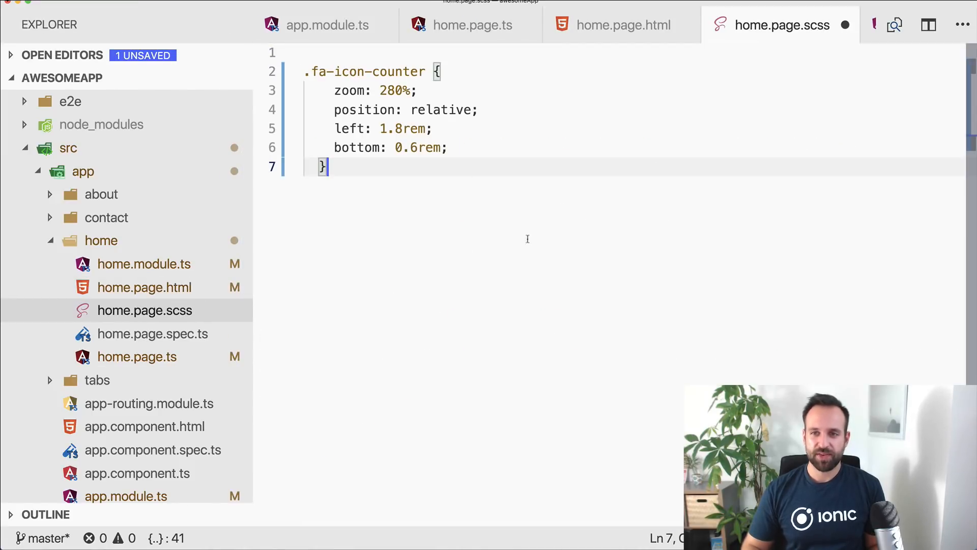
pyautogui.press('cmd+s')
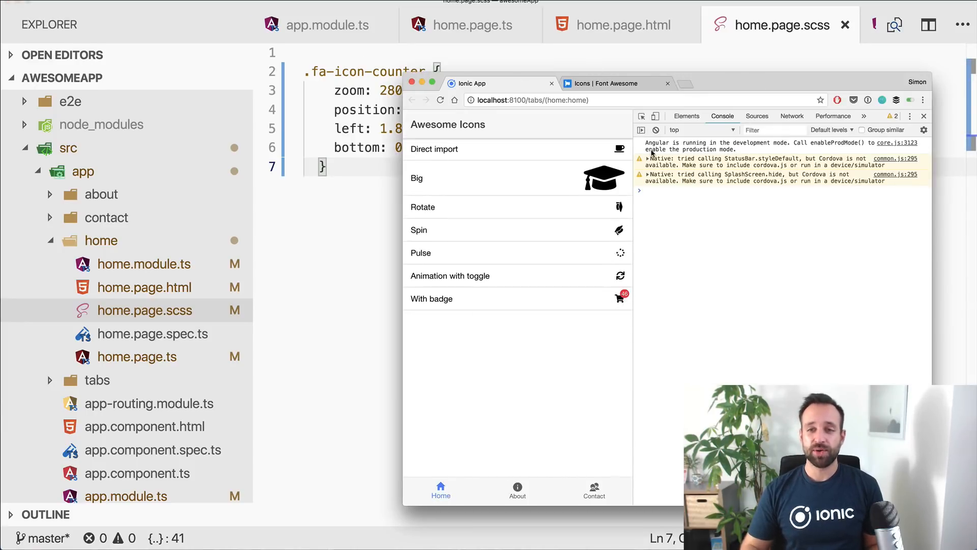
pyautogui.click(620, 24)
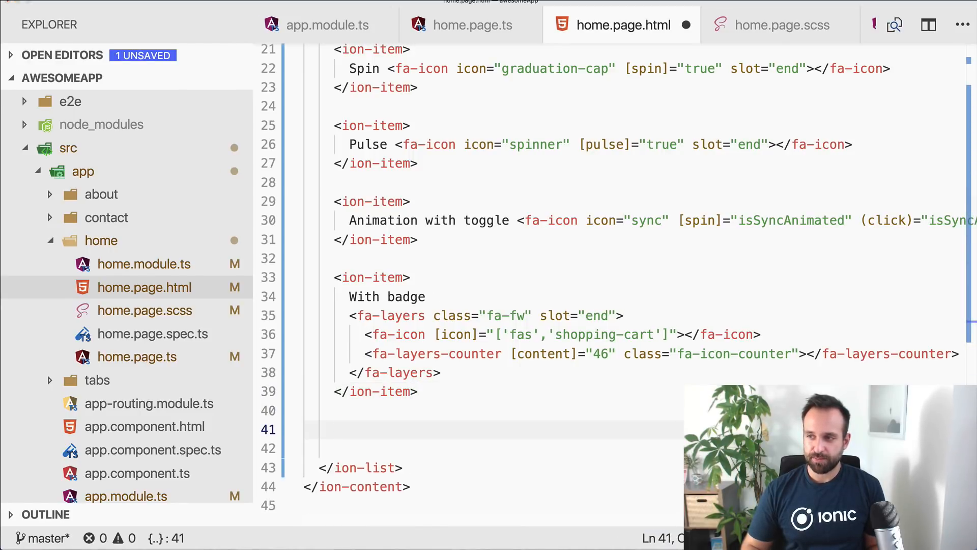
pyautogui.moveTo(499, 264)
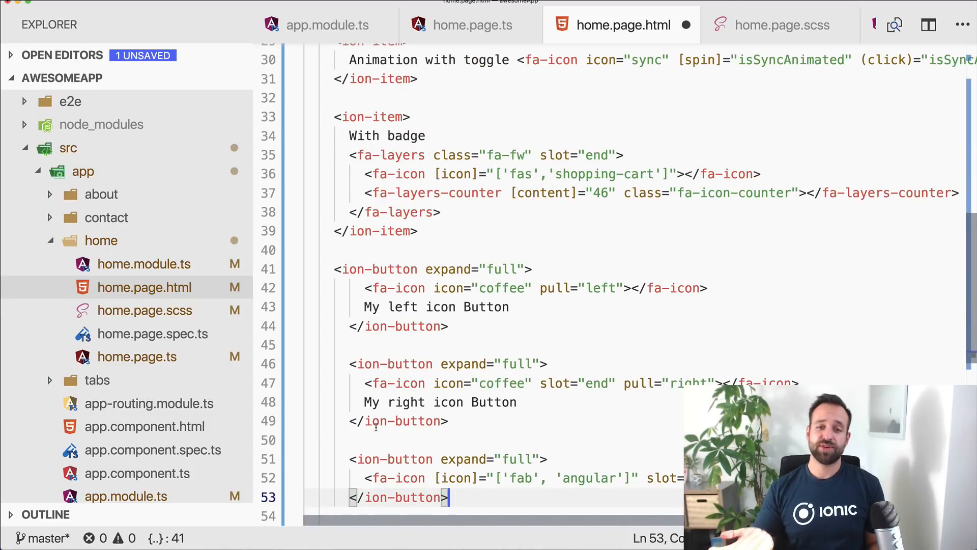
# - Add full-width ion-buttons with coffee icon left, coffee icon slot end, and ['fab','angular']
pyautogui.scroll(-3)
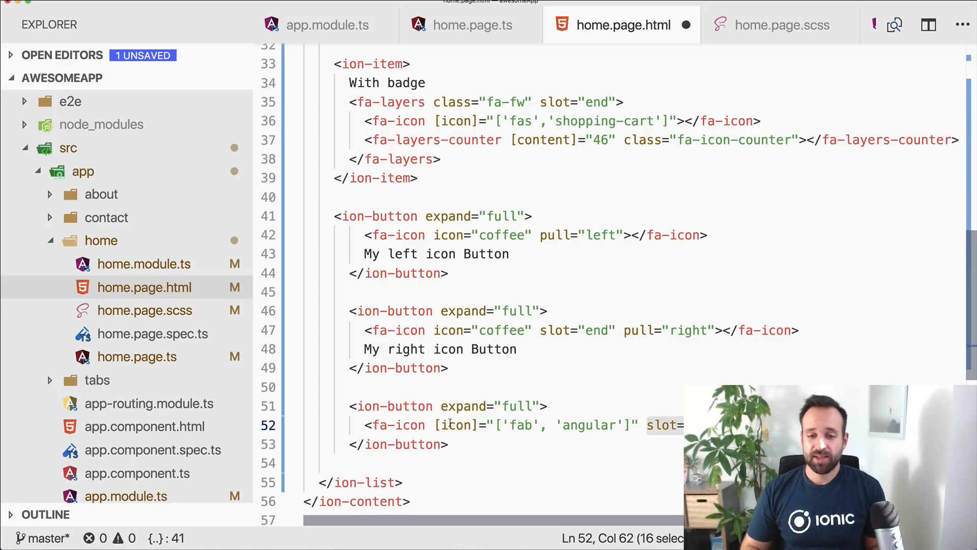
pyautogui.doubleClick(456, 426)
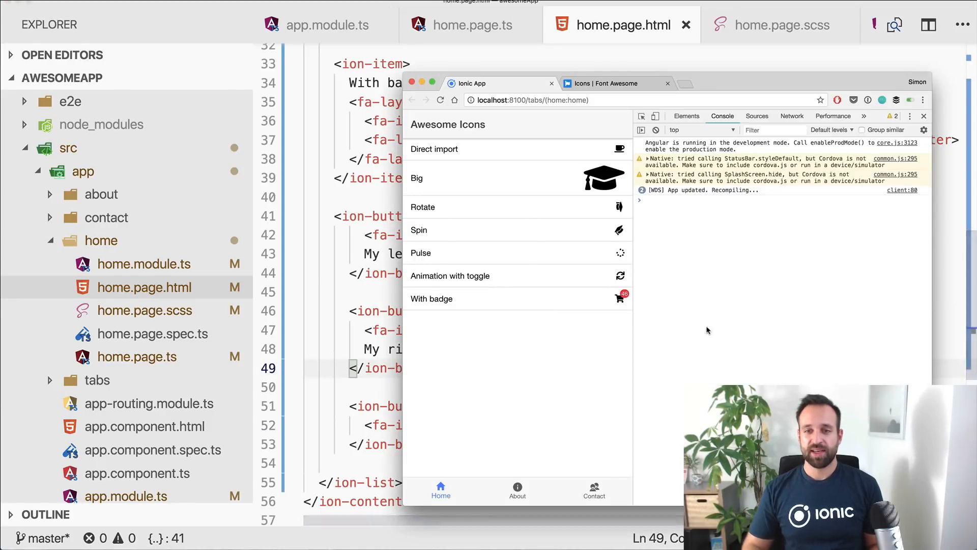
# - Confirm the three blue icon buttons render, then move to the Font Awesome 'ang' search
pyautogui.click(439, 100)
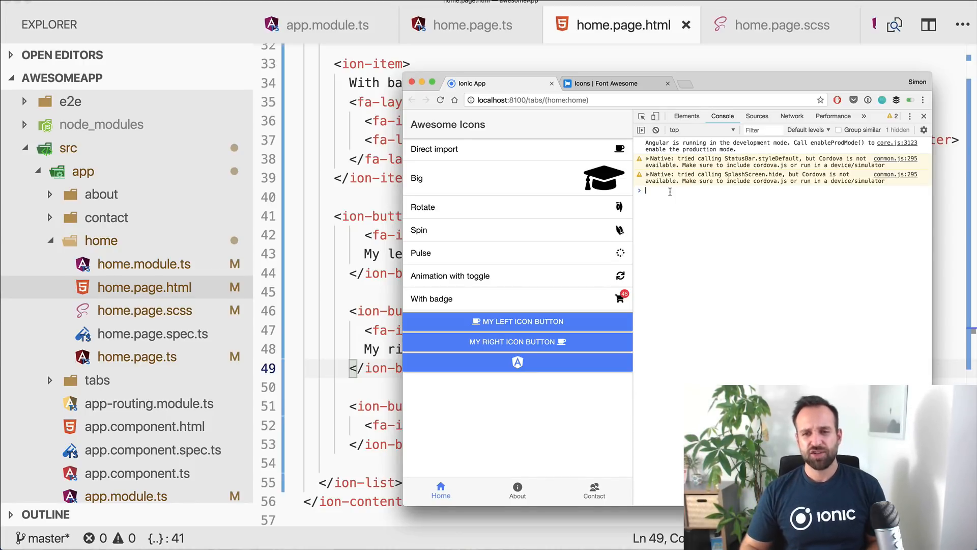
pyautogui.moveTo(768, 207)
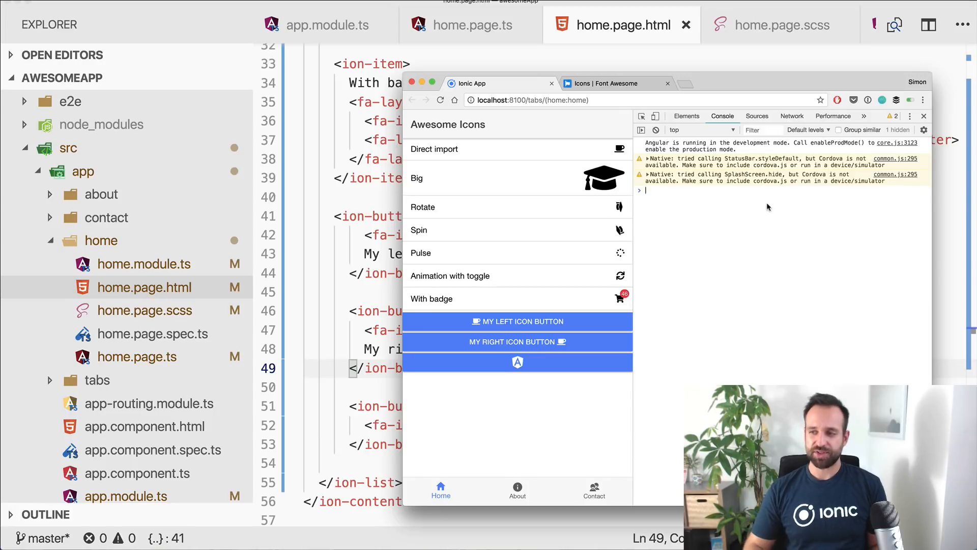
pyautogui.click(613, 83)
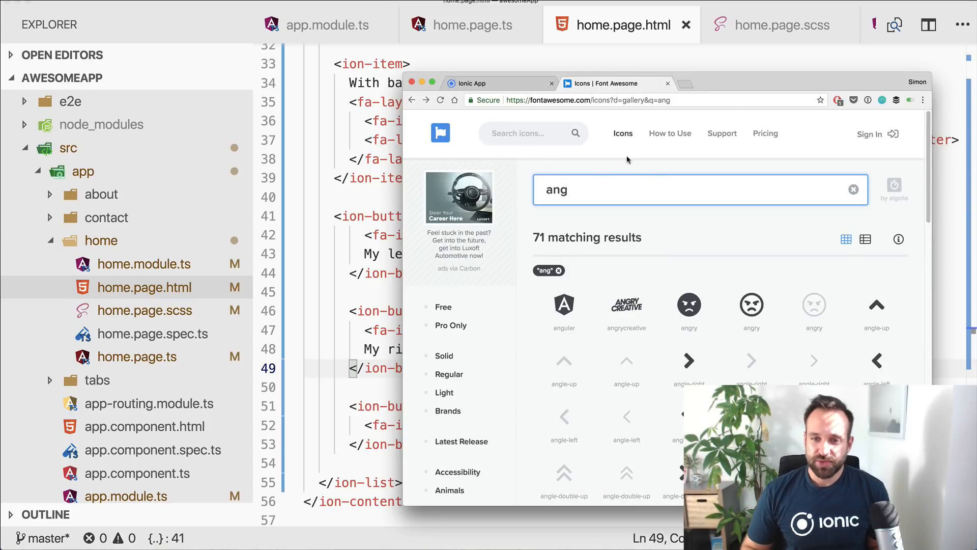
# - Download the angular brand icon as angular-brands.svg and add it to src/assets/icon
pyautogui.click(649, 100)
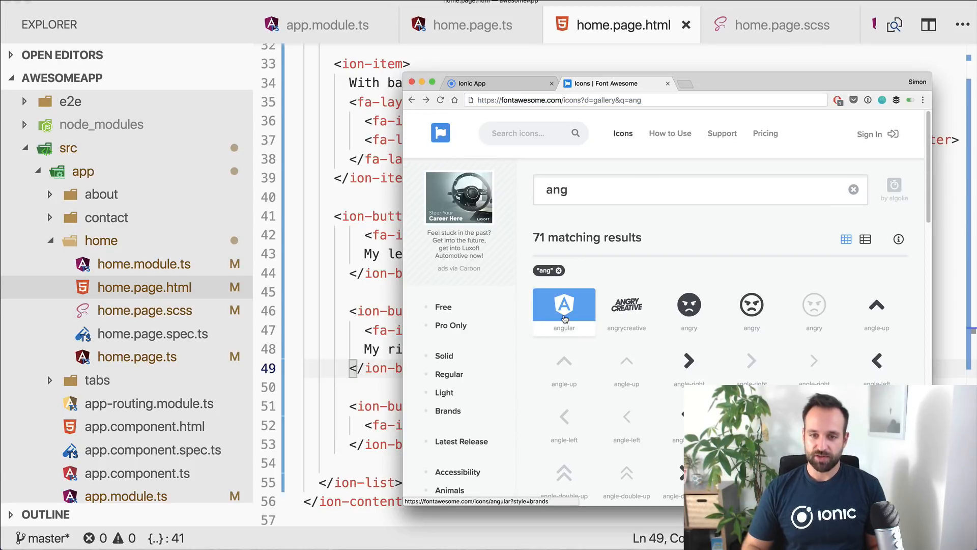
pyautogui.click(563, 307)
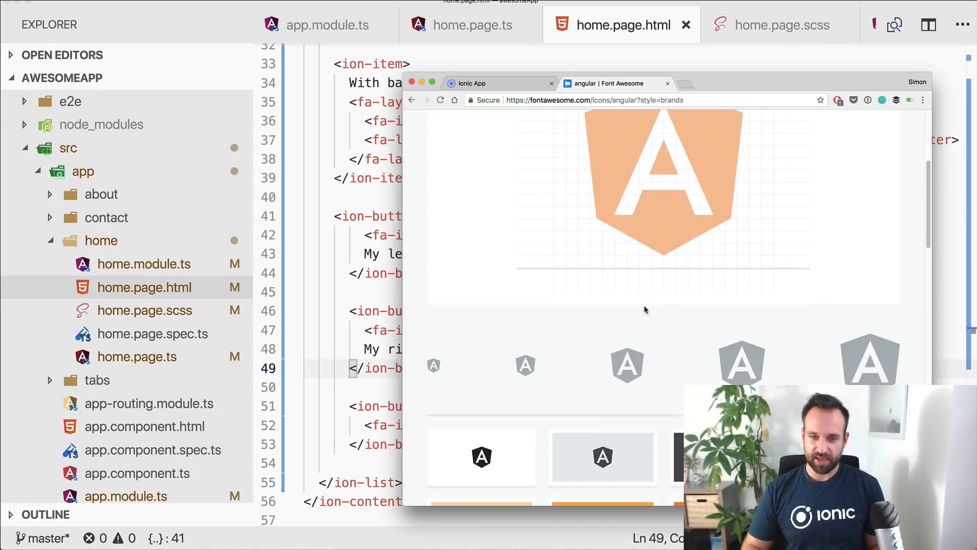
pyautogui.scroll(-3)
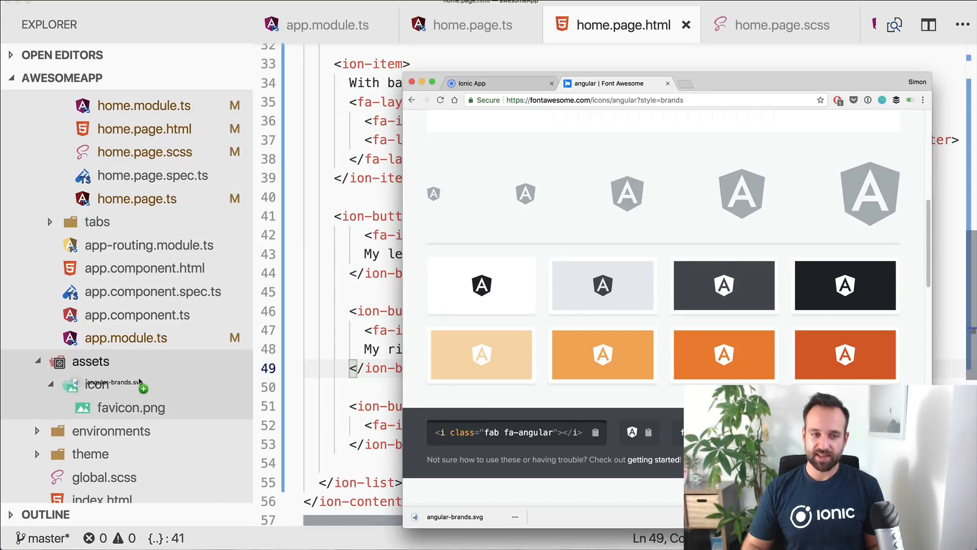
pyautogui.click(153, 296)
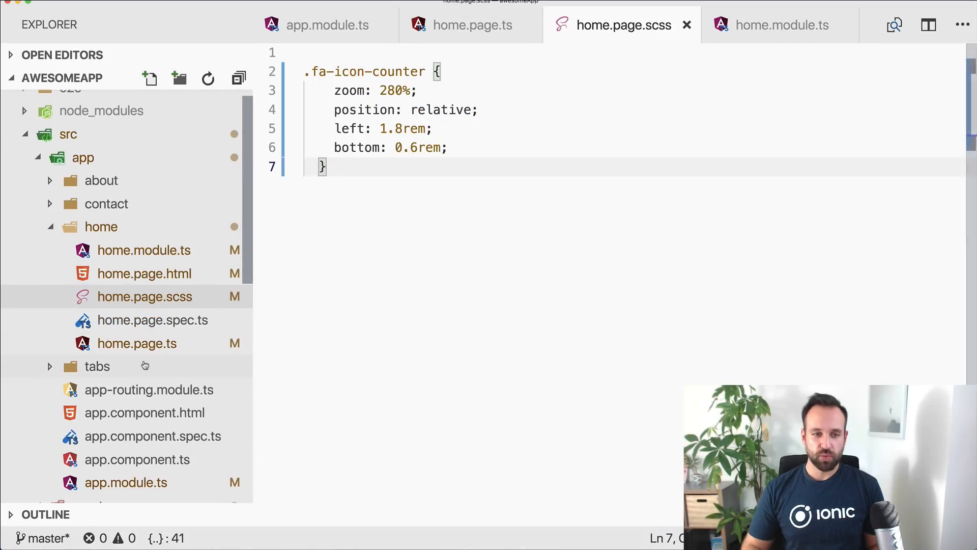
# - Set the Home tab icon in tabs.page.html to /assets/icon/angular-brands.svg
pyautogui.click(139, 412)
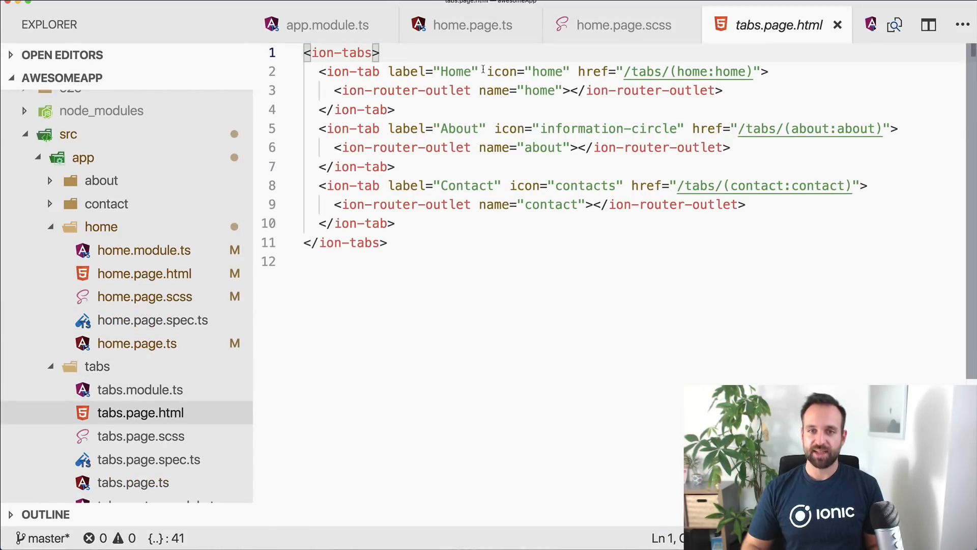
pyautogui.doubleClick(526, 71)
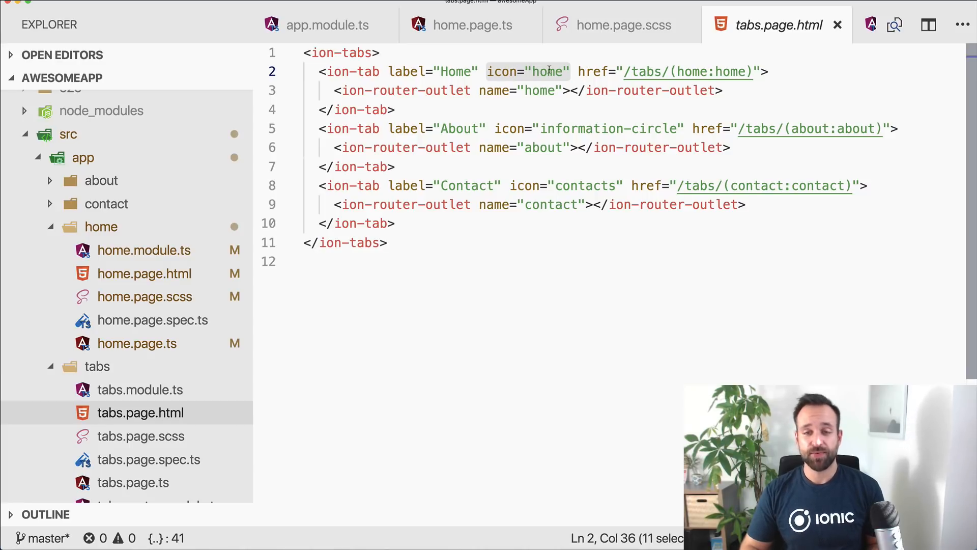
pyautogui.write('/ass')
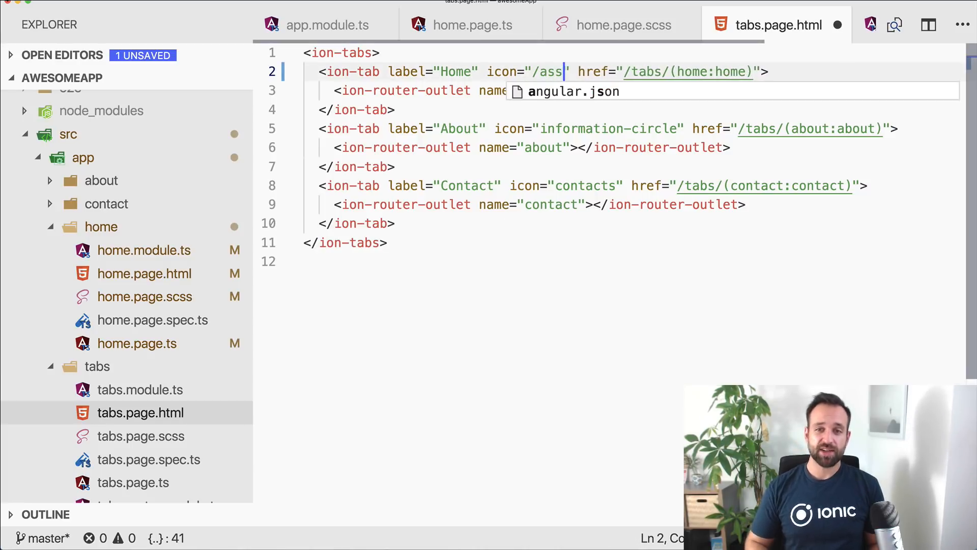
pyautogui.write('ets/icon')
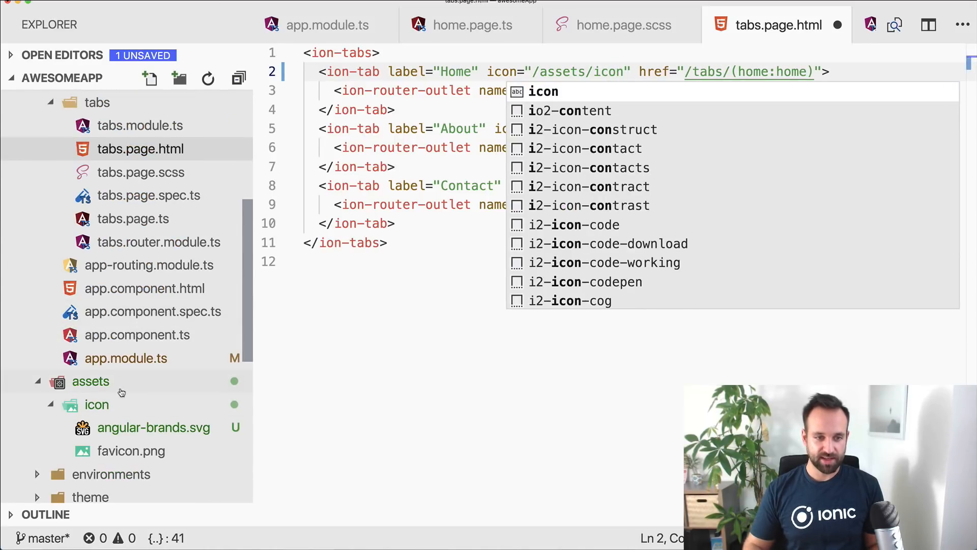
pyautogui.write('a')
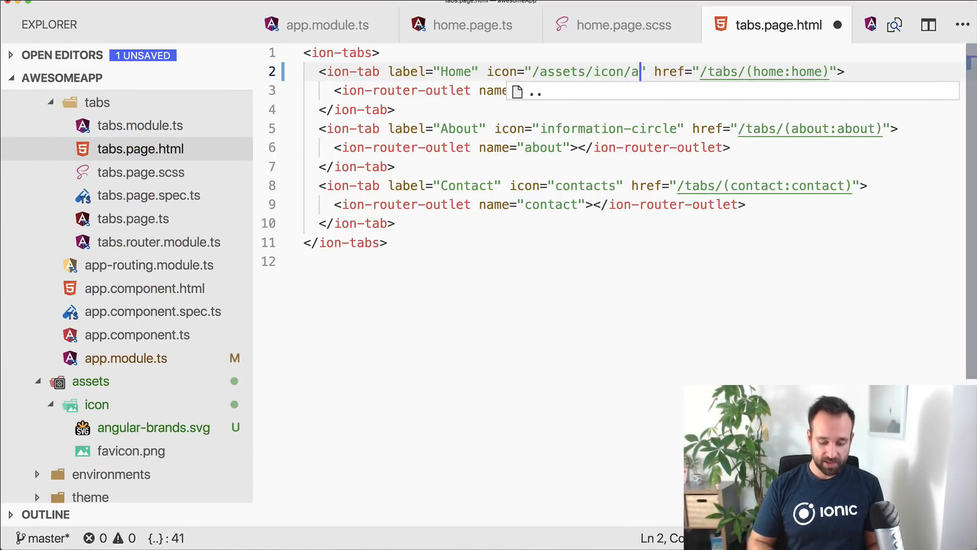
pyautogui.write('ngular-brand')
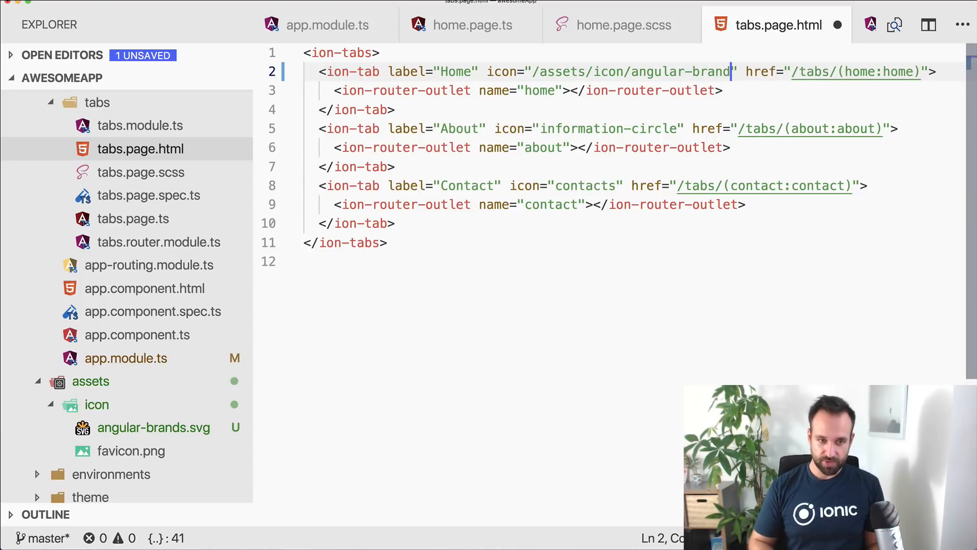
pyautogui.write('s.svg')
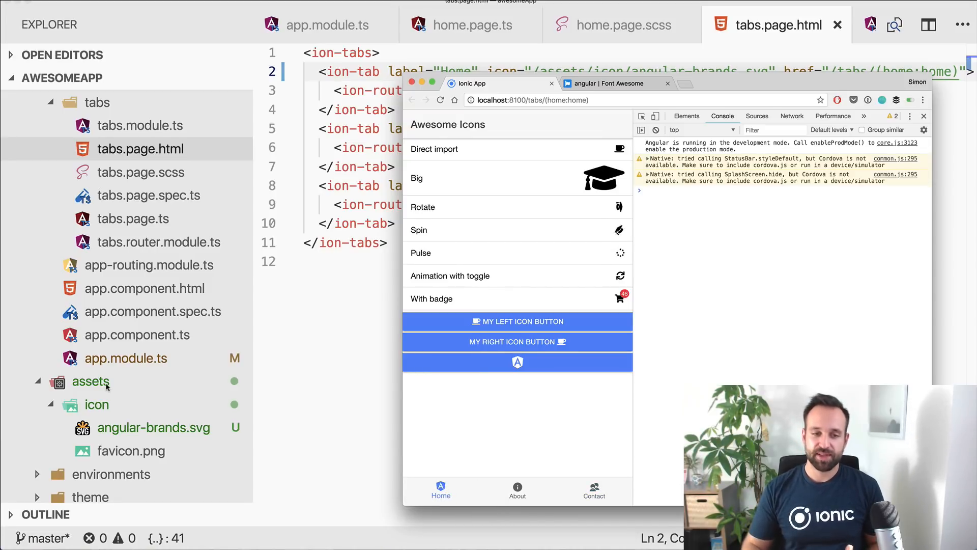
pyautogui.moveTo(439, 490)
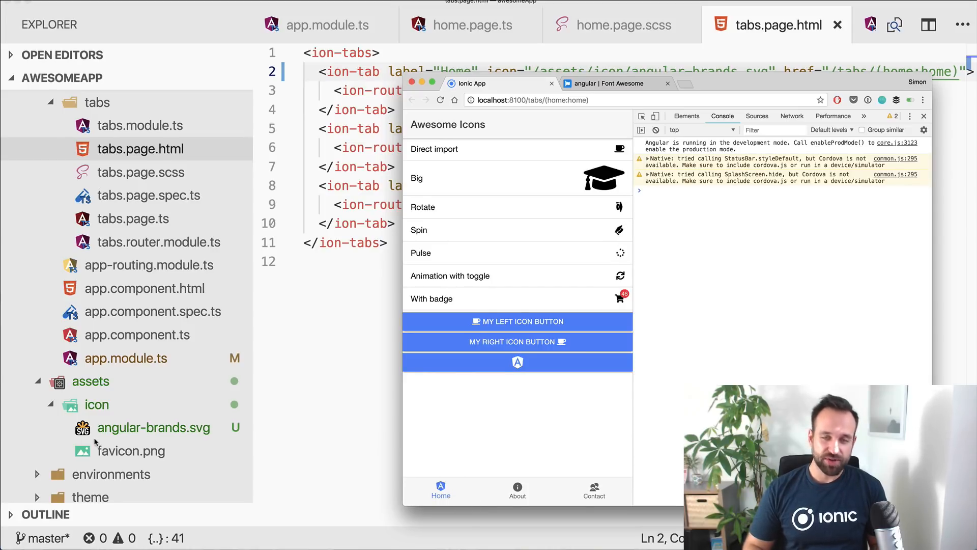
pyautogui.moveTo(441, 491)
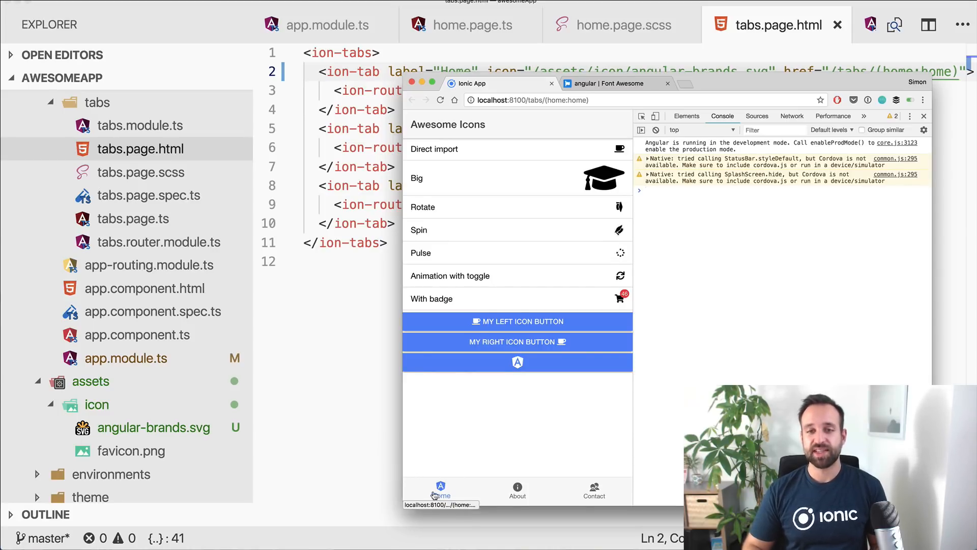